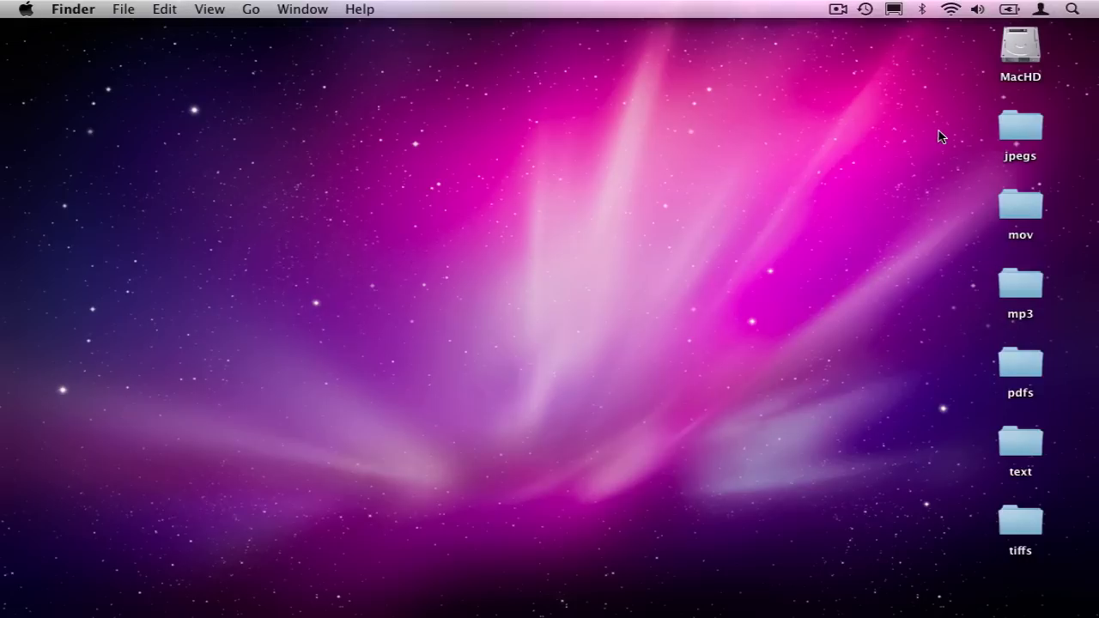
- Open the desktop jpegs folder to list its three JPEG images
{"action": "double_click", "coordinate": [1020, 125]}
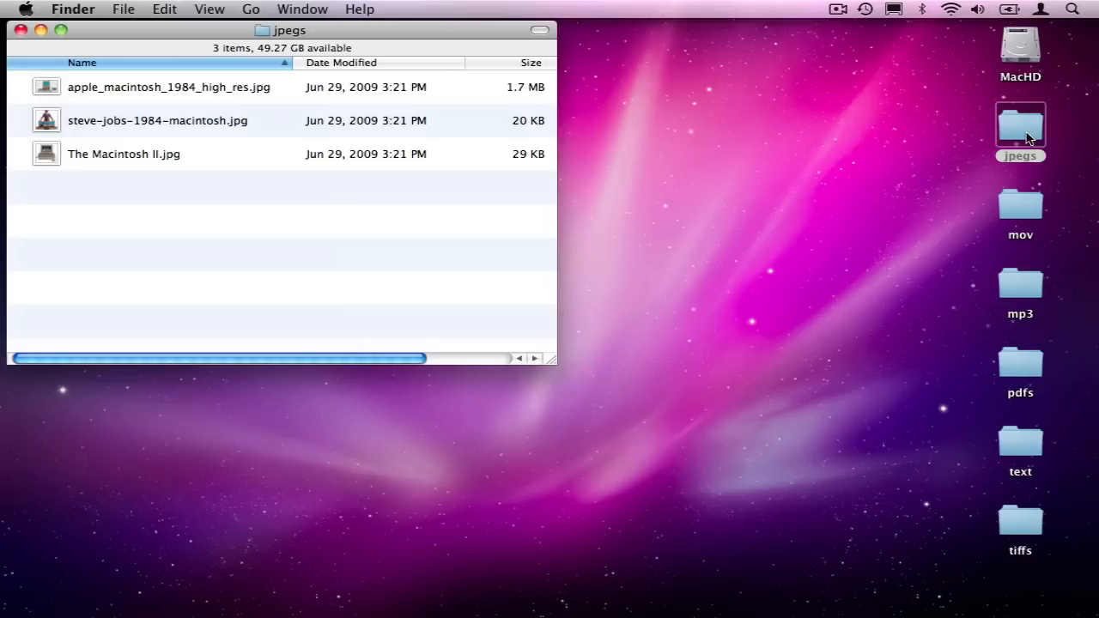
{"action": "mouse_move", "coordinate": [117, 185]}
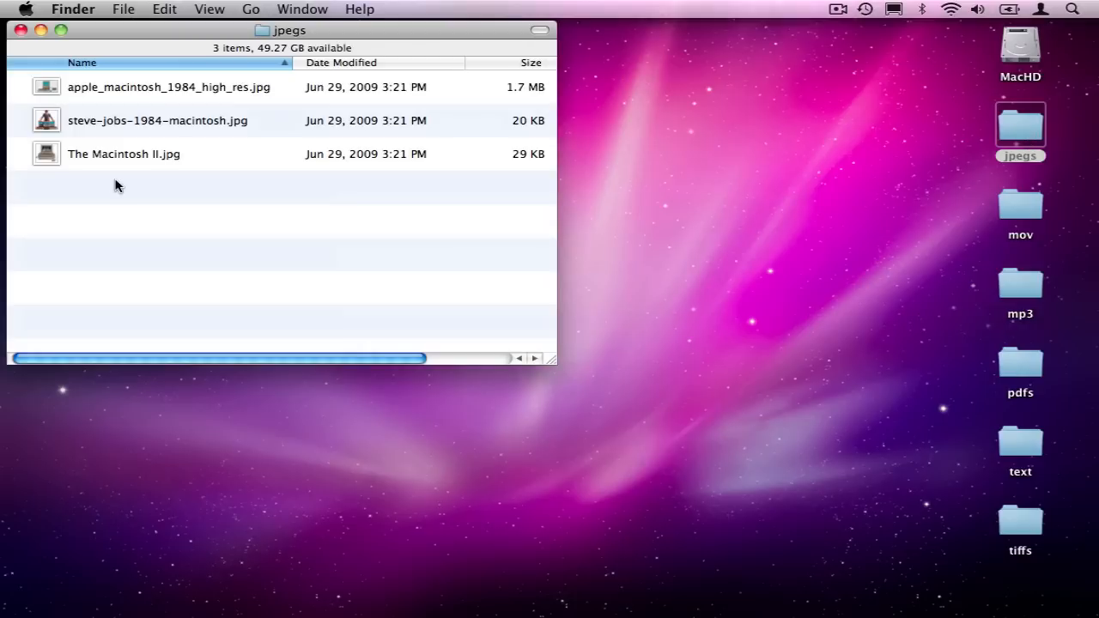
{"action": "mouse_move", "coordinate": [156, 93]}
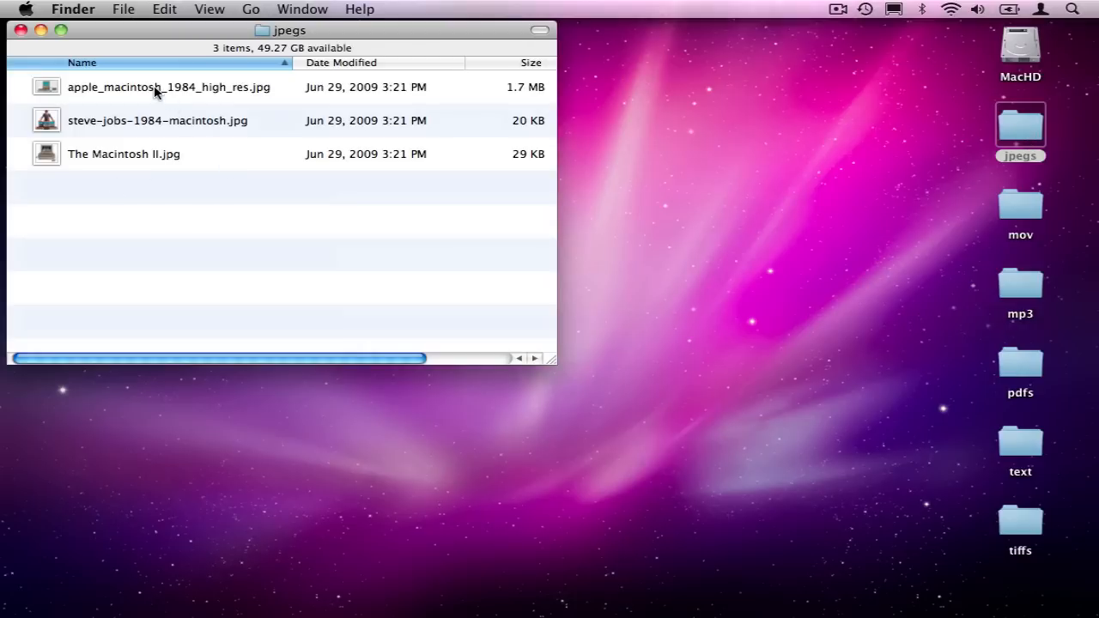
{"action": "left_click", "coordinate": [169, 87]}
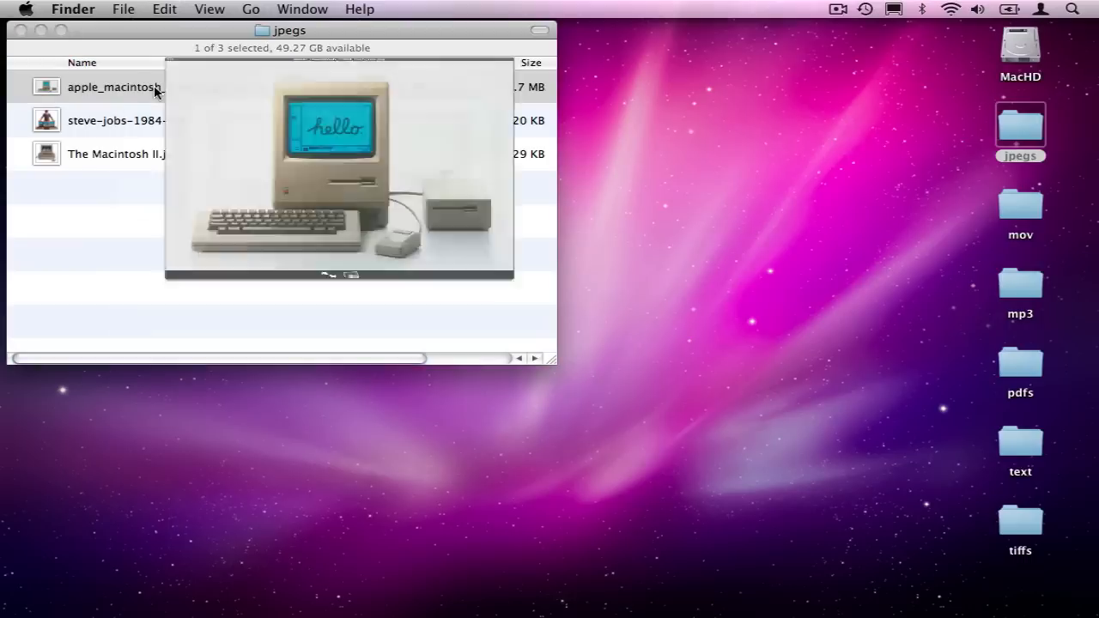
{"action": "key", "text": "space"}
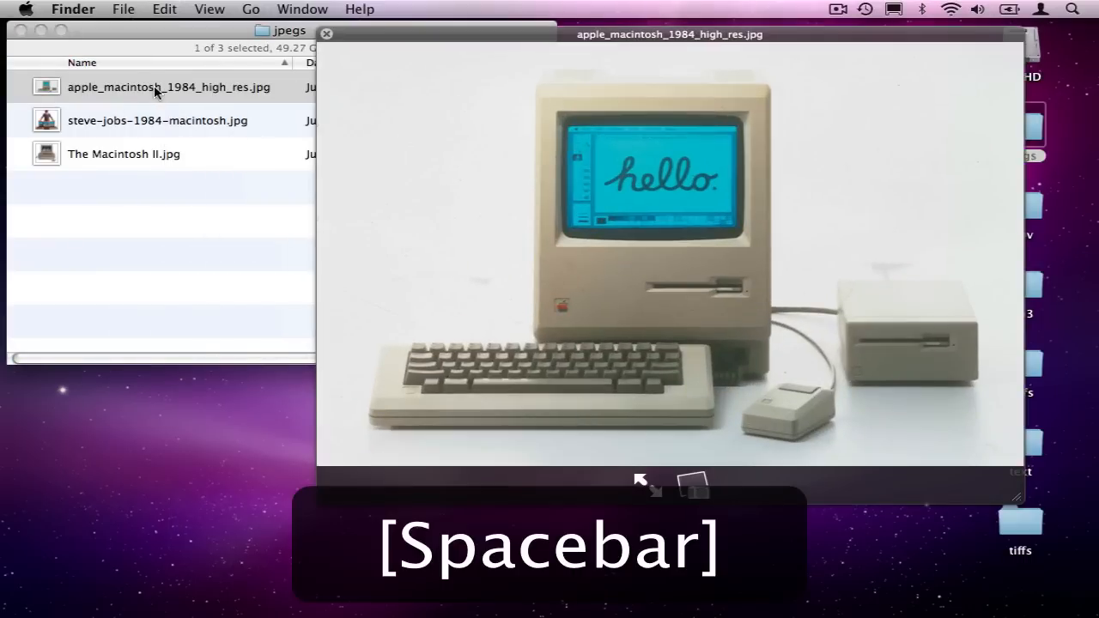
{"action": "key", "text": "space"}
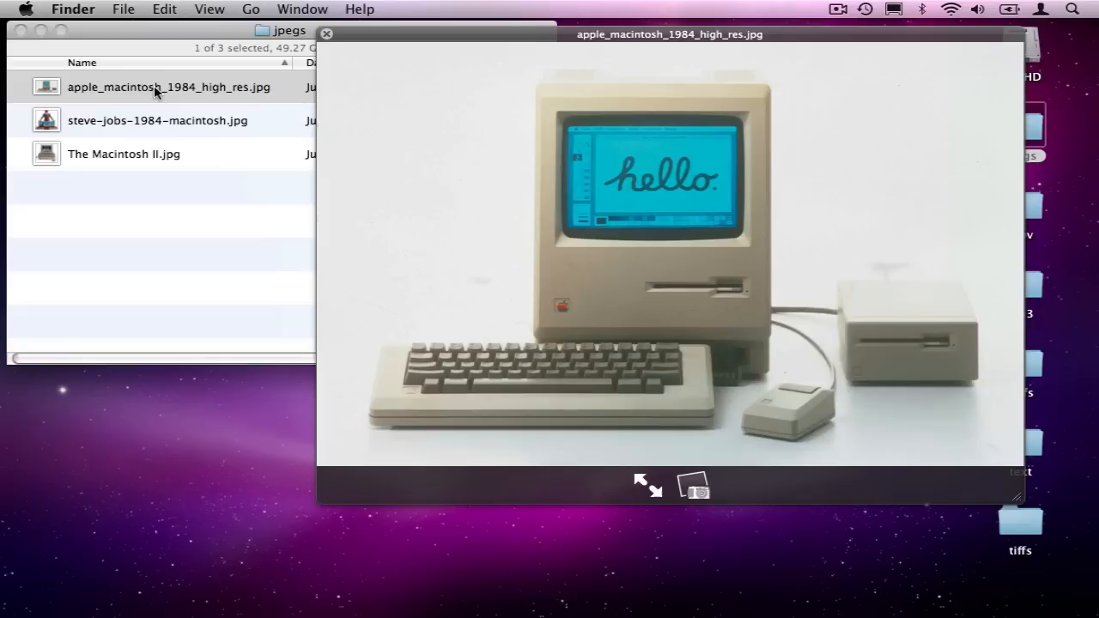
{"action": "left_click", "coordinate": [158, 120]}
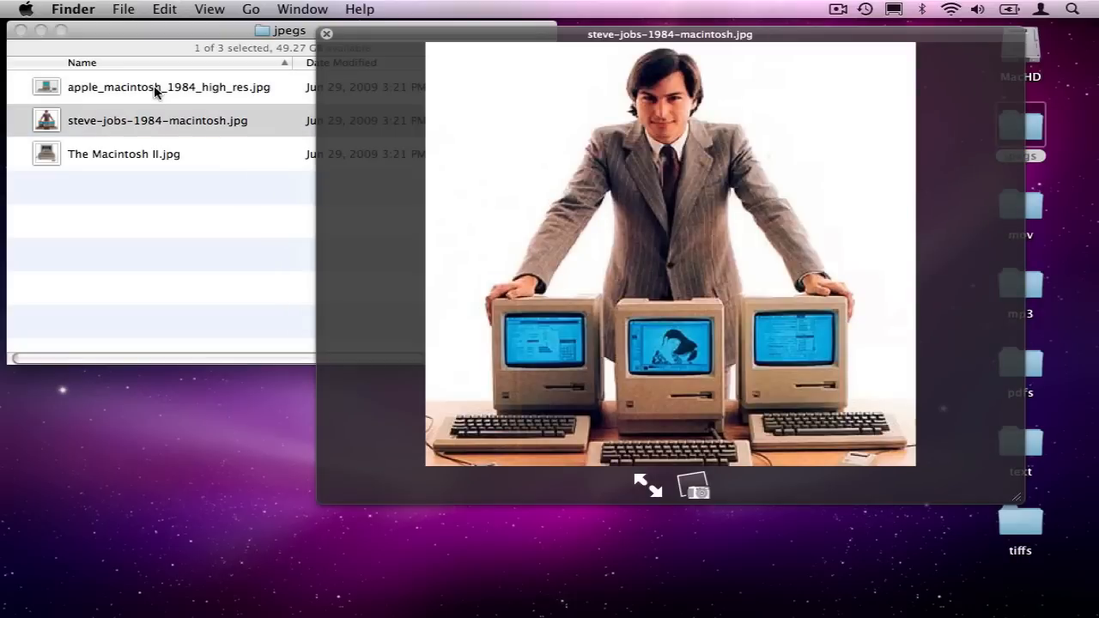
{"action": "key", "text": "Down"}
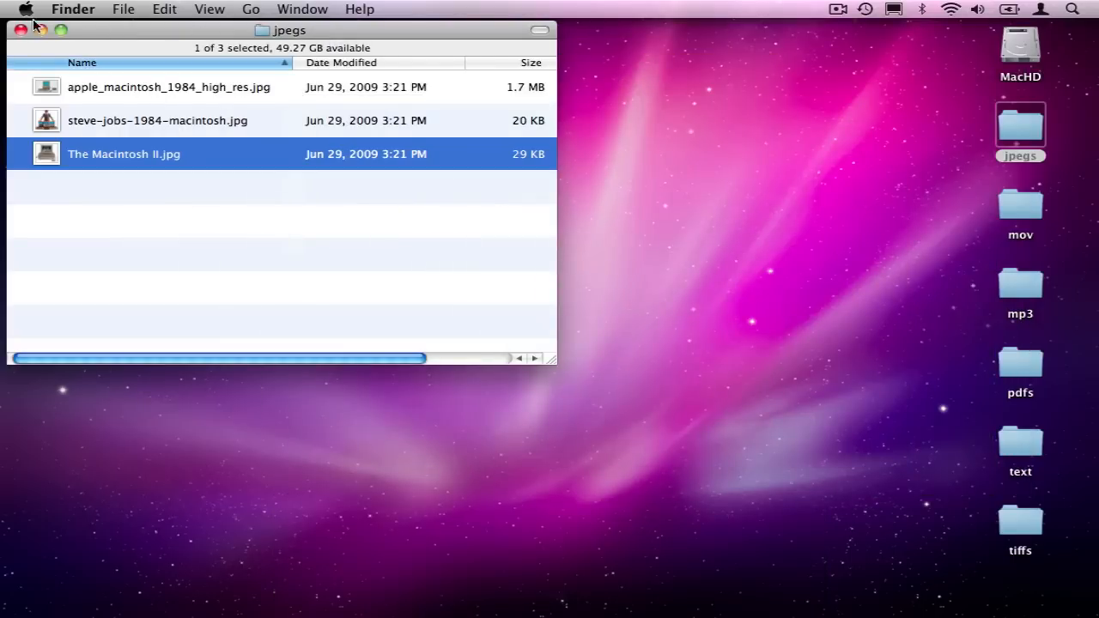
- Close the jpegs window and open the text folder with its RTF and DOC files
{"action": "left_click", "coordinate": [19, 28]}
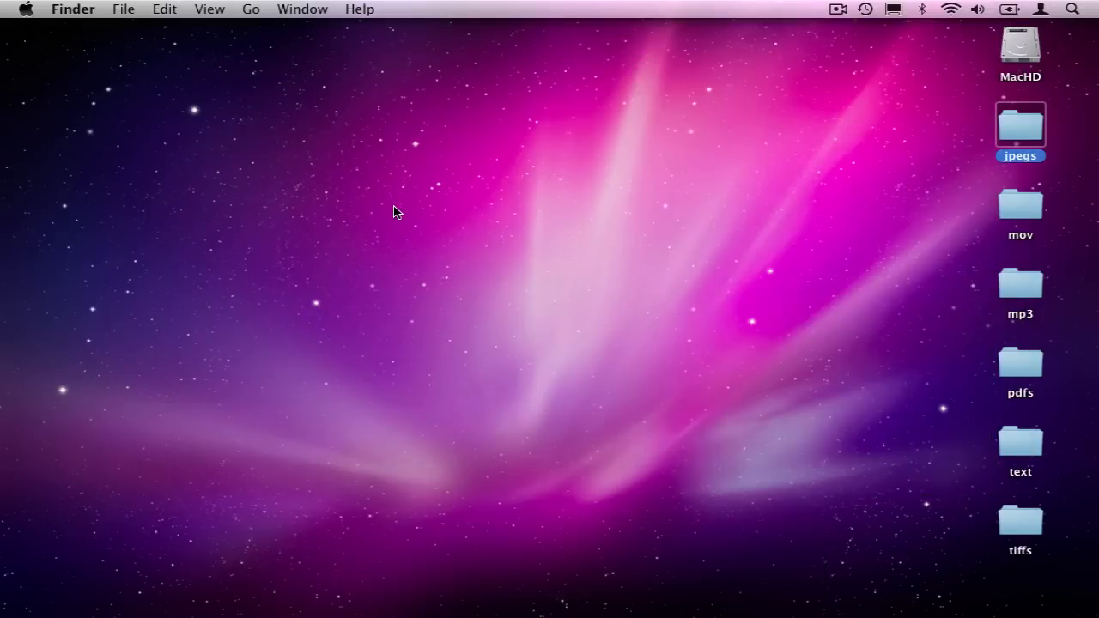
{"action": "mouse_move", "coordinate": [992, 450]}
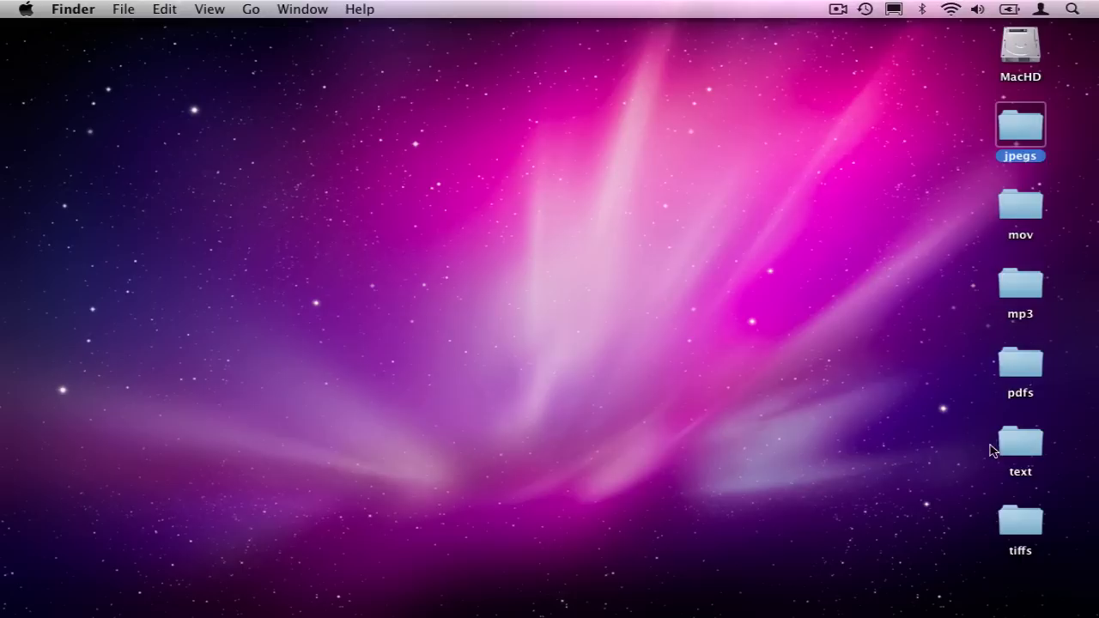
{"action": "double_click", "coordinate": [1020, 441]}
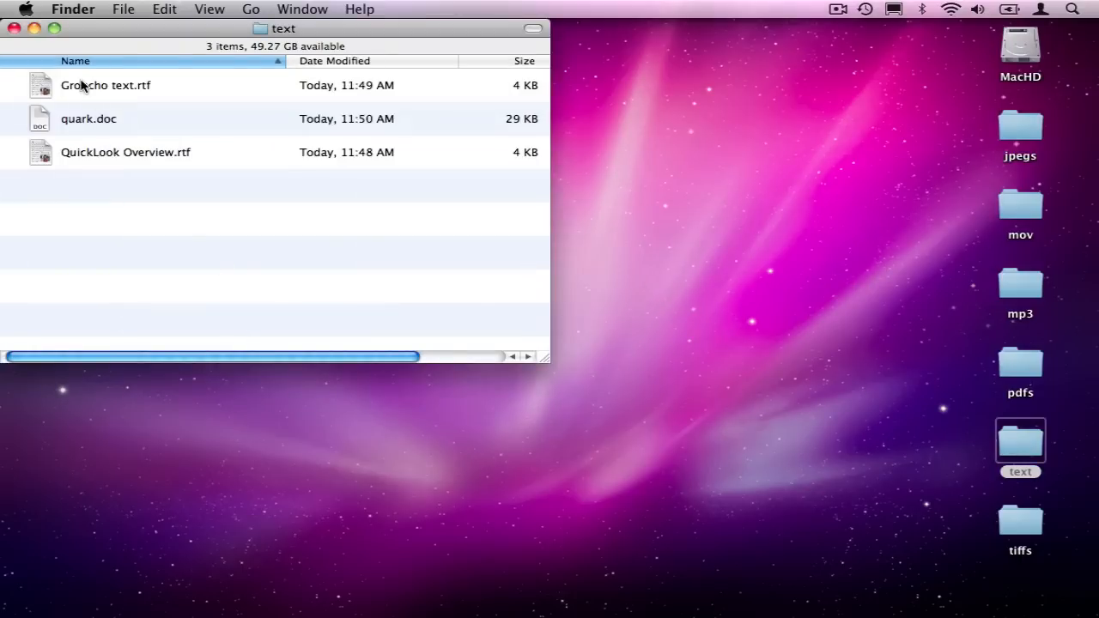
{"action": "left_click", "coordinate": [106, 85]}
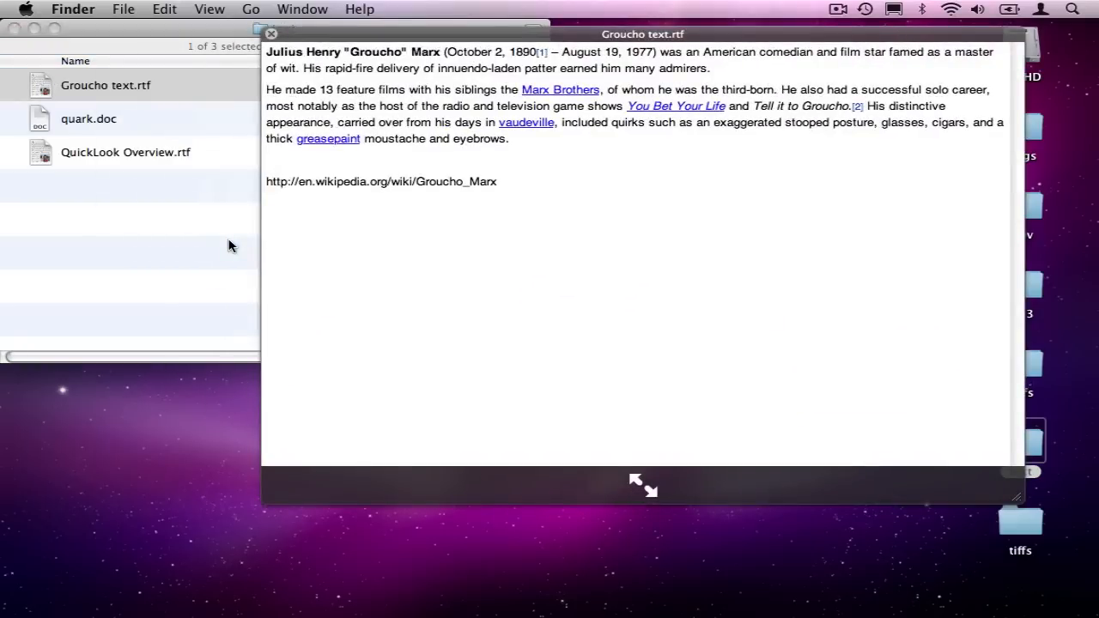
{"action": "left_click", "coordinate": [89, 118]}
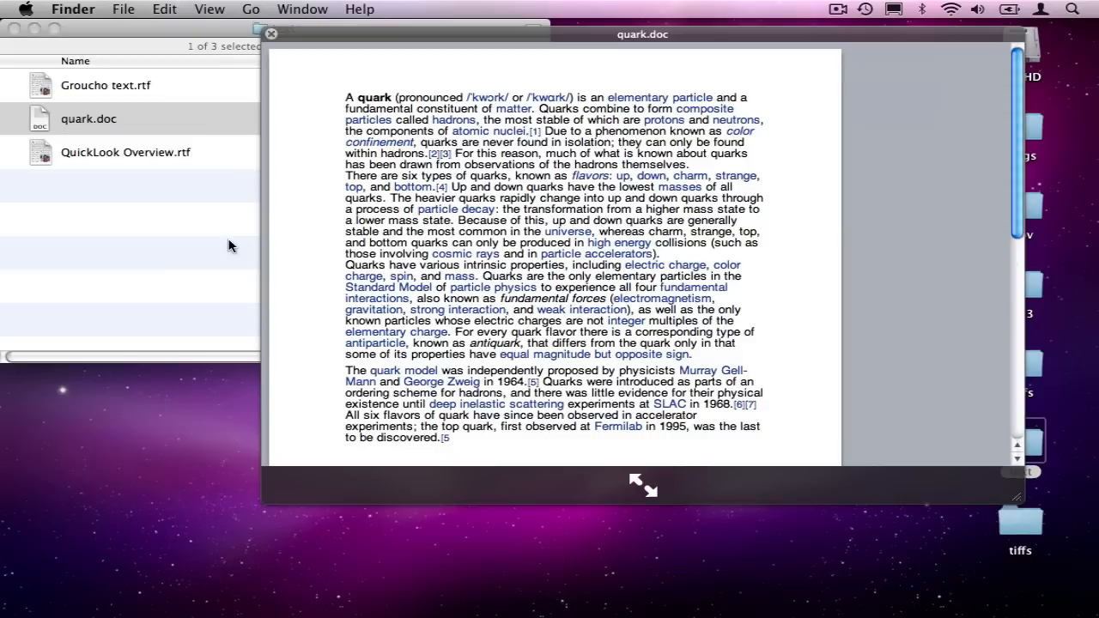
{"action": "left_click", "coordinate": [125, 152]}
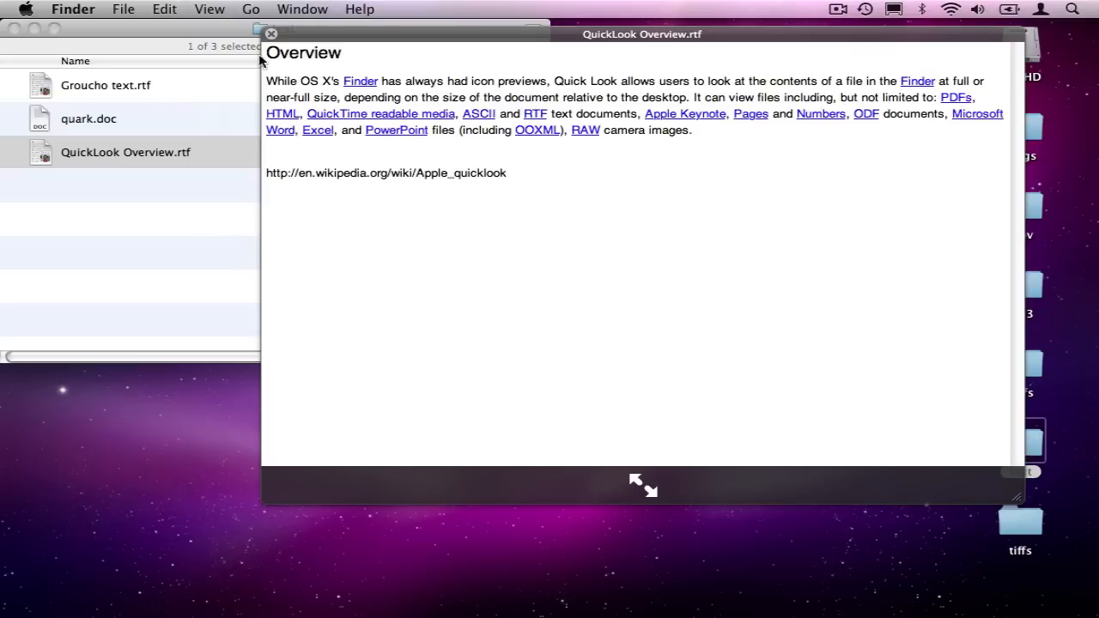
{"action": "left_click", "coordinate": [272, 34]}
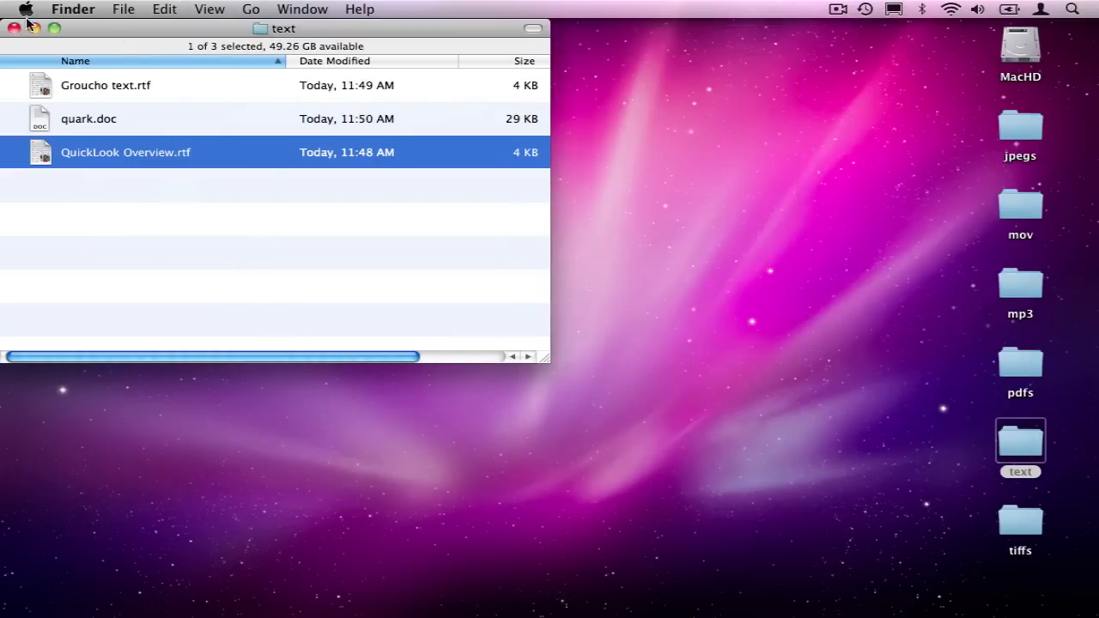
- Swap the text folder for tiffs and Quick Look the TIFF photos, starting with DSC_0139_3.tif
{"action": "left_click", "coordinate": [15, 29]}
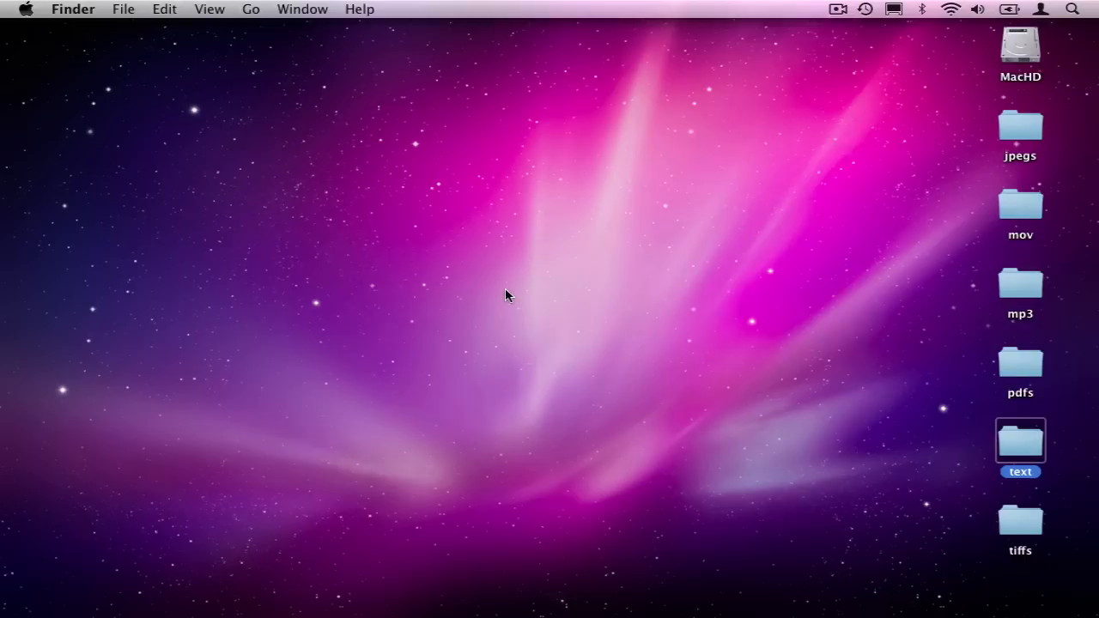
{"action": "left_click", "coordinate": [1020, 523]}
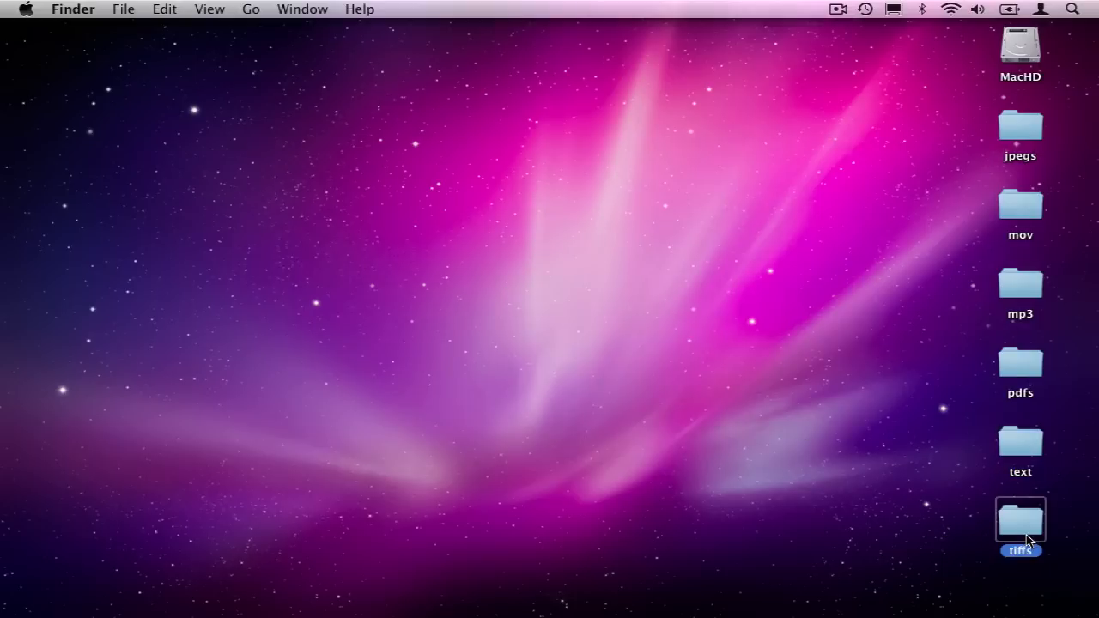
{"action": "double_click", "coordinate": [1020, 519]}
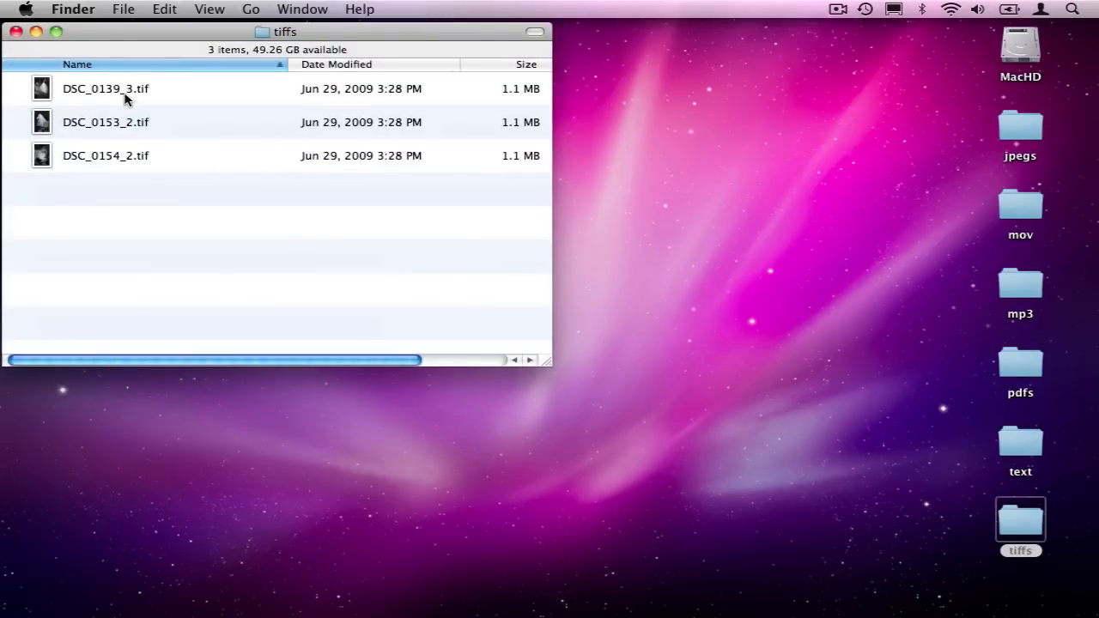
{"action": "left_click", "coordinate": [105, 88]}
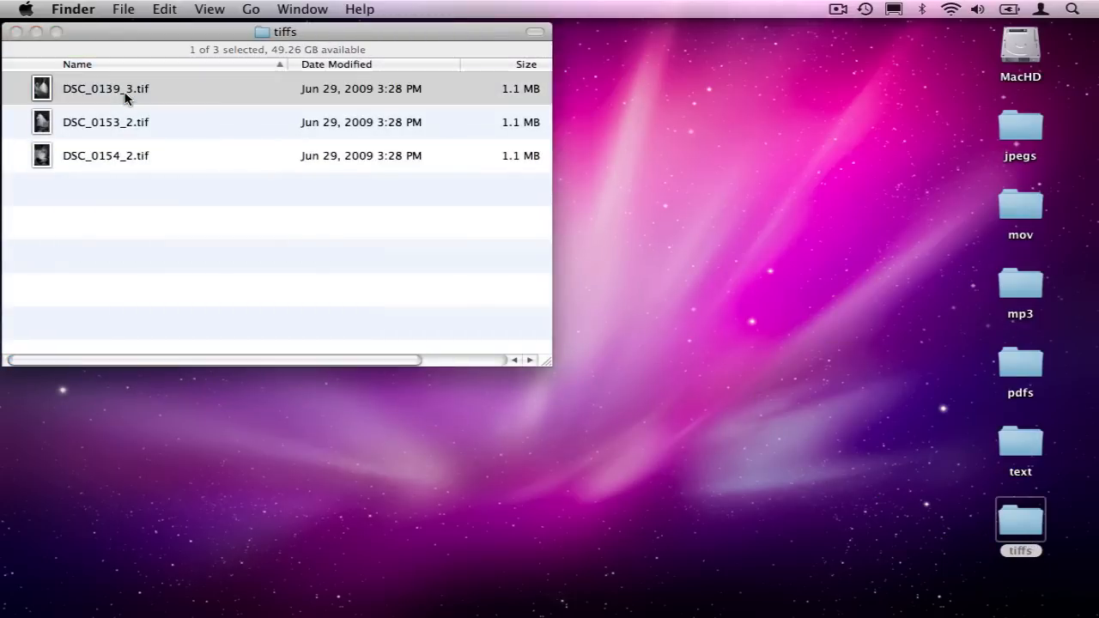
{"action": "key", "text": "space"}
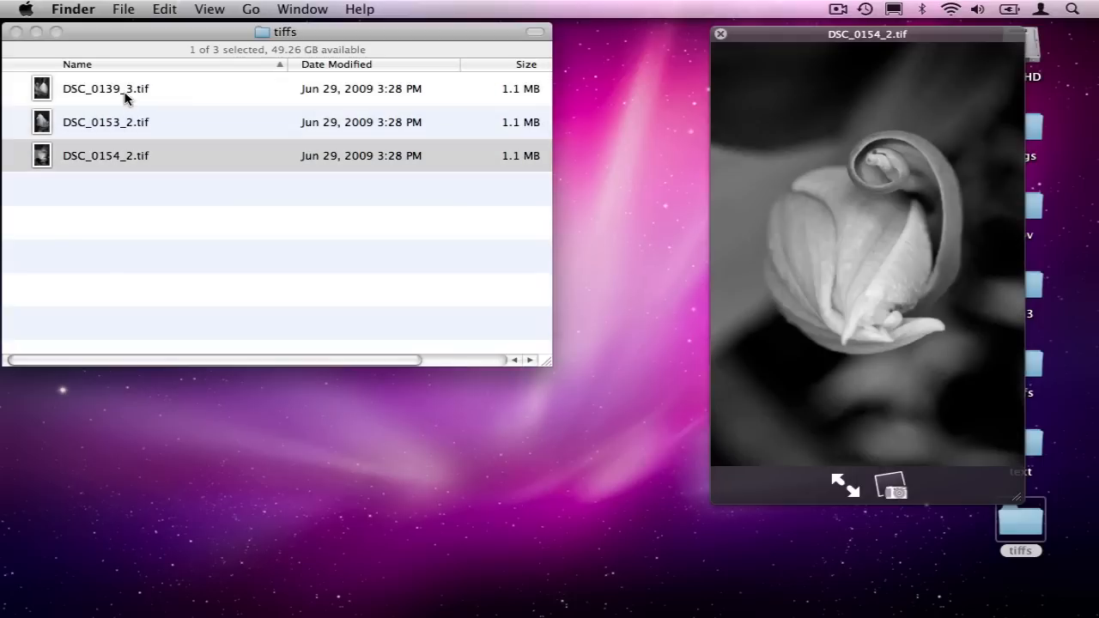
{"action": "left_click", "coordinate": [720, 33]}
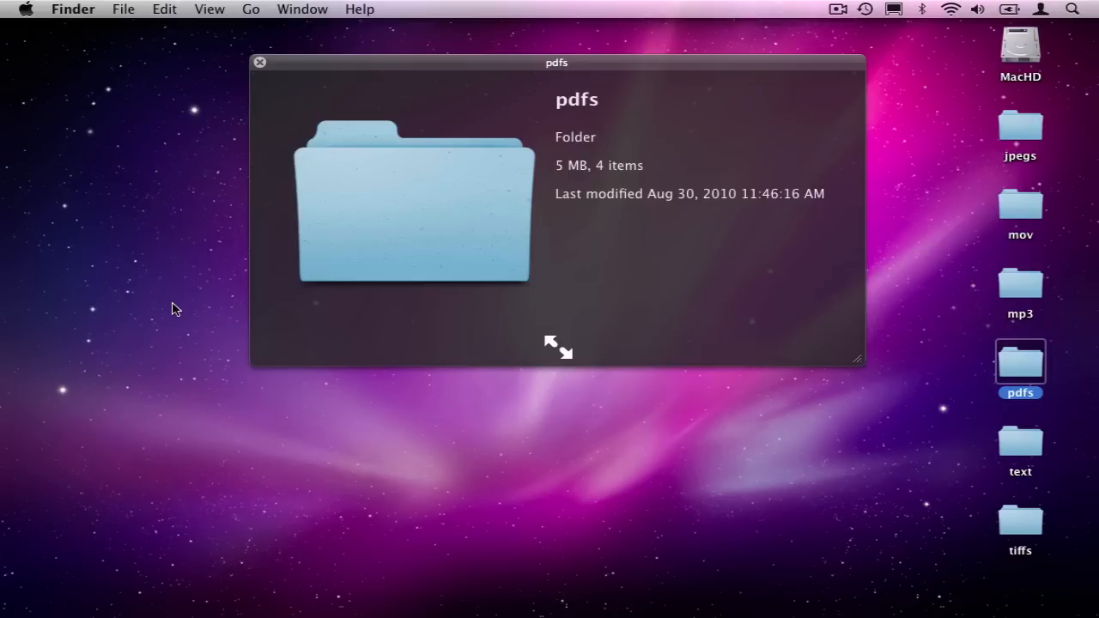
{"action": "mouse_move", "coordinate": [243, 64]}
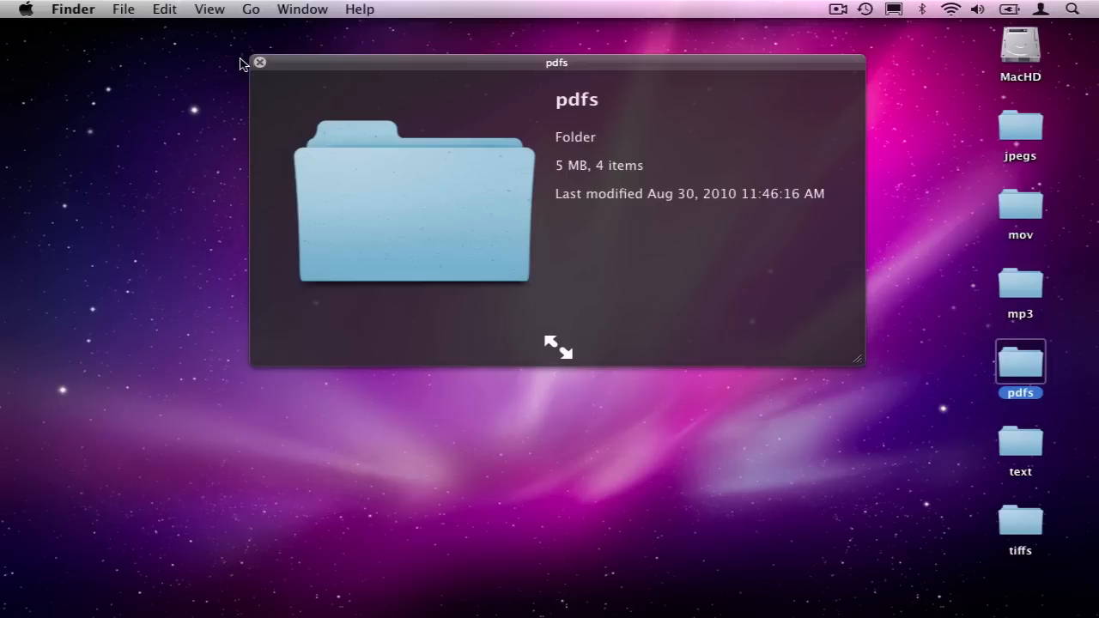
- Dismiss the pdfs folder's size and item-count Quick Look summary
{"action": "left_click", "coordinate": [260, 62]}
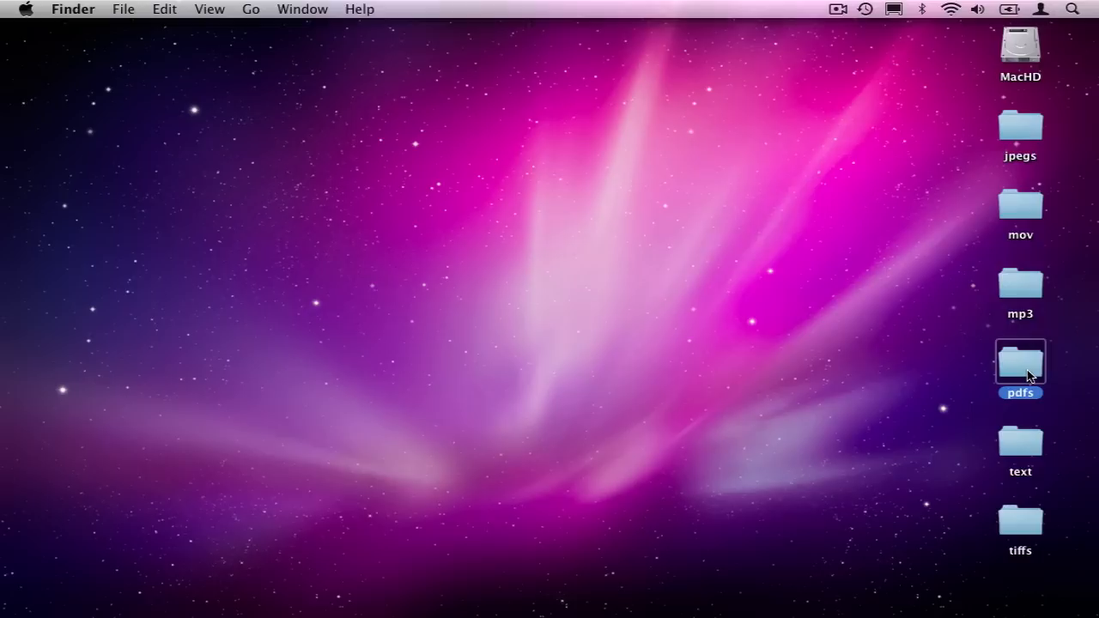
- Open pdfs and scroll Fonts-Best-Practices-in-OSX.pdf's preview to the font-library cleanup pages, then close it
{"action": "double_click", "coordinate": [1020, 360]}
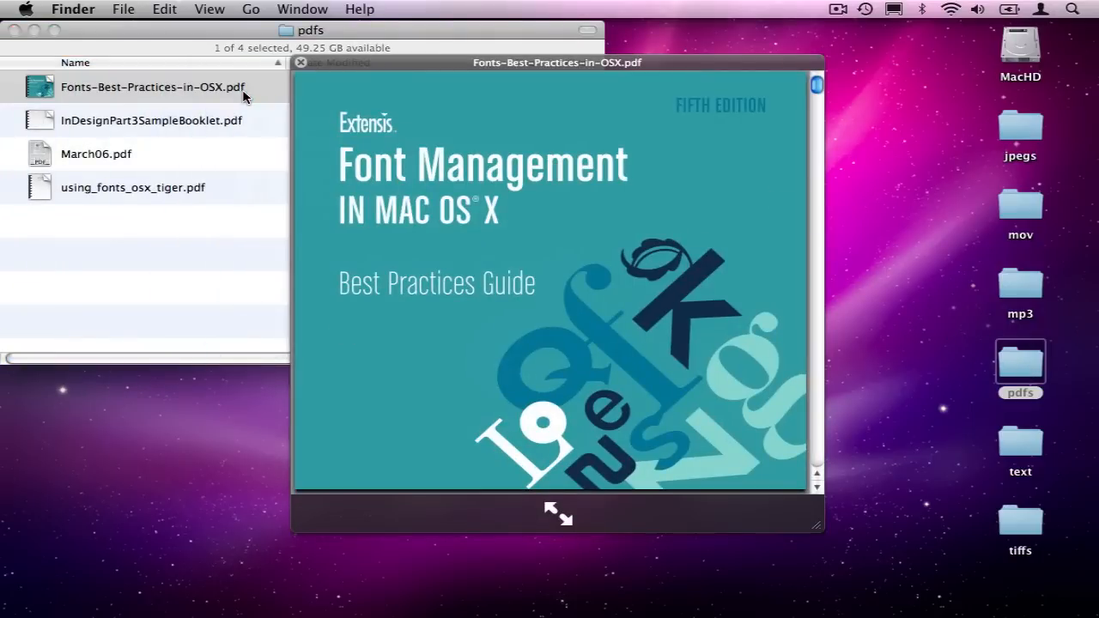
{"action": "mouse_move", "coordinate": [813, 461]}
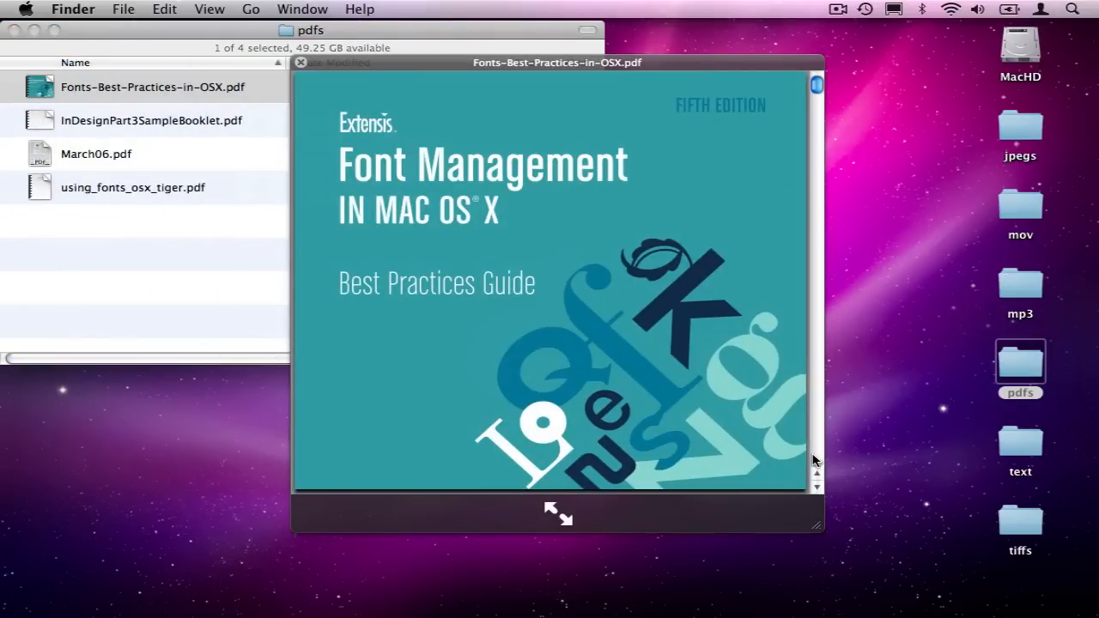
{"action": "scroll", "scroll_direction": "down", "scroll_amount": 3}
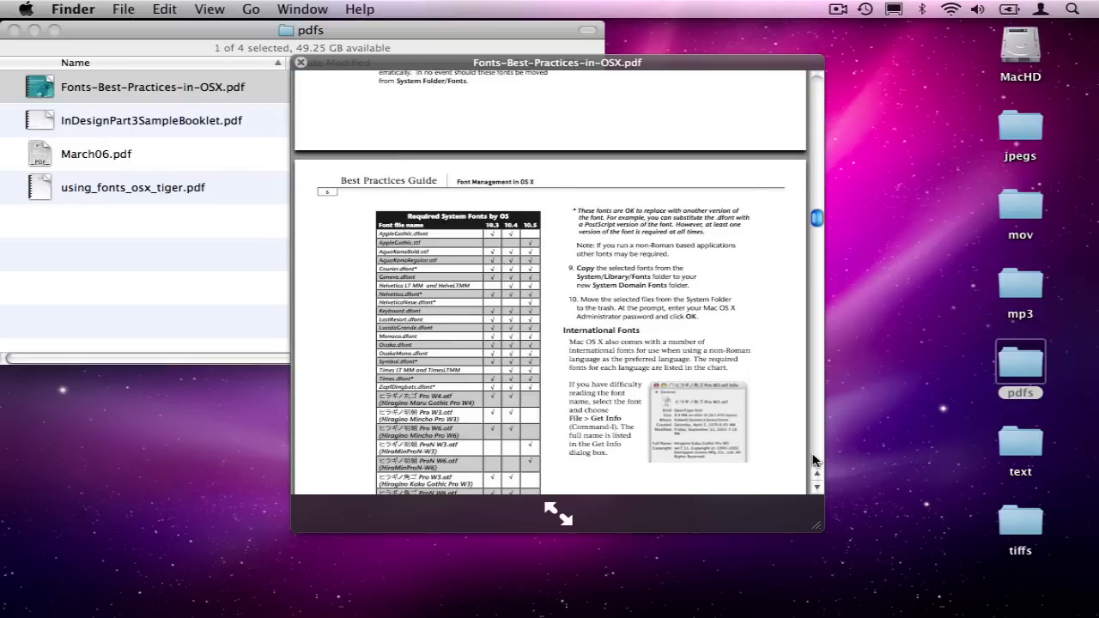
{"action": "scroll", "scroll_direction": "down", "scroll_amount": 3}
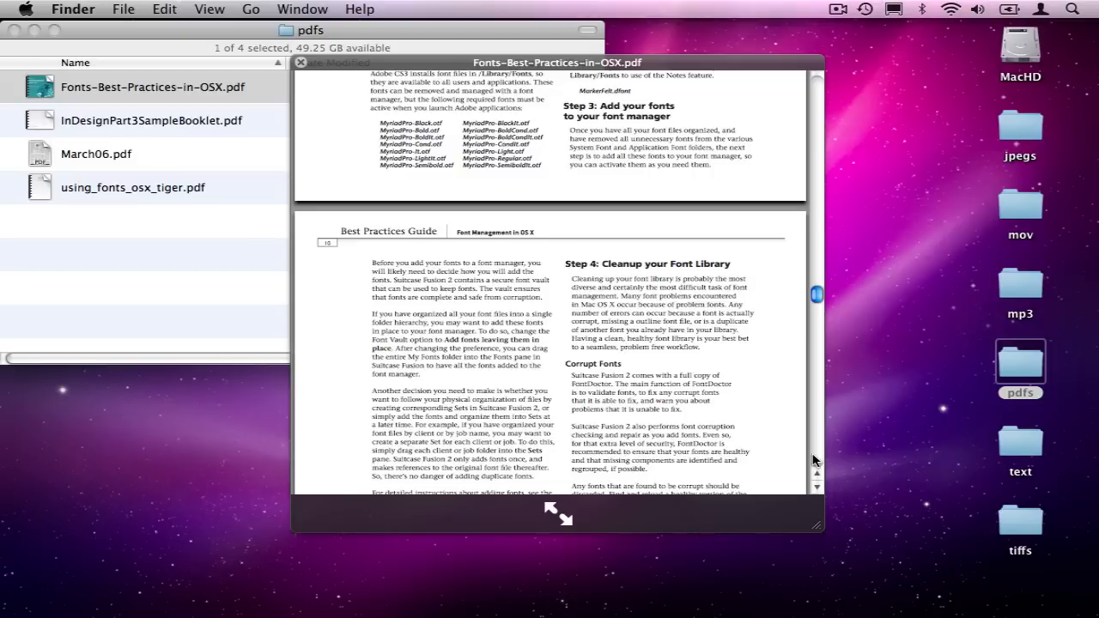
{"action": "scroll", "scroll_direction": "down", "scroll_amount": 3}
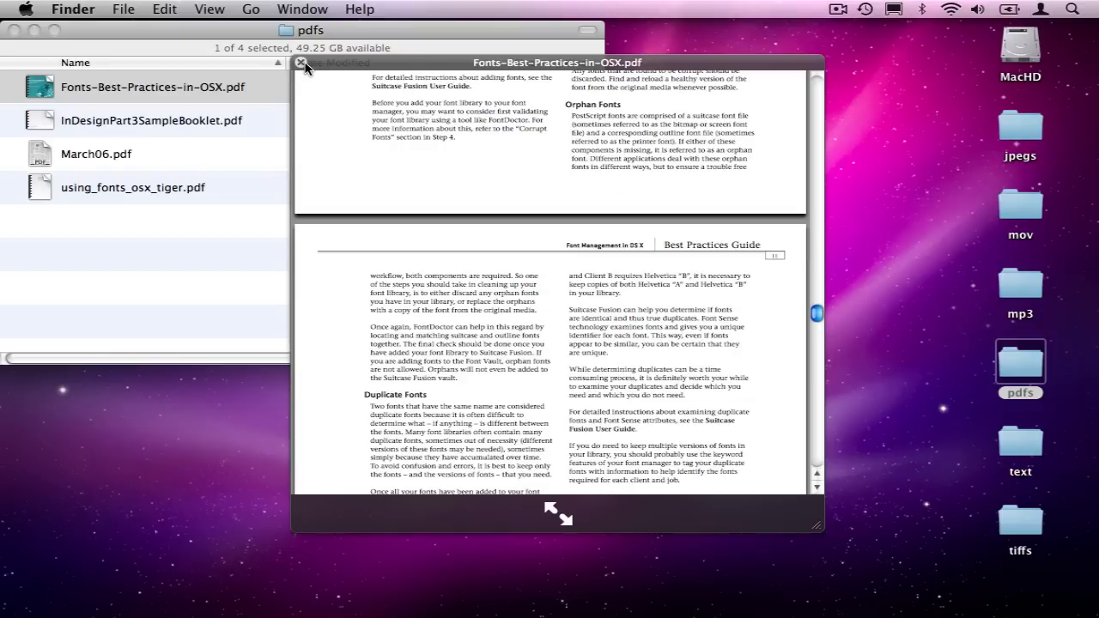
{"action": "left_click", "coordinate": [149, 120]}
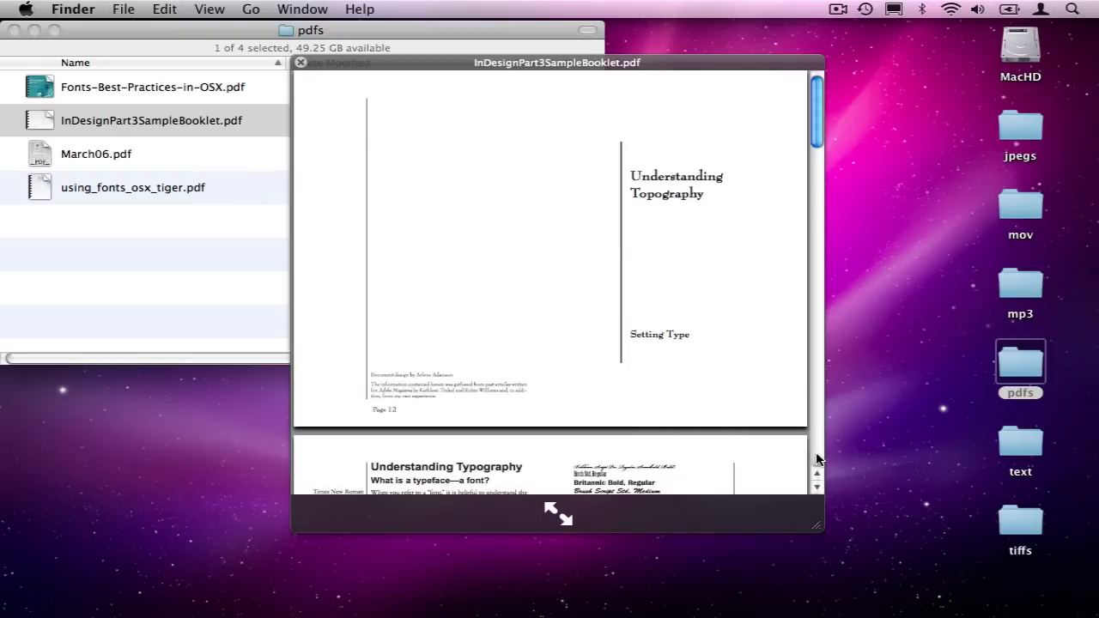
- Scroll the InDesign booklet preview to its alignment and kerning pages, then close it
{"action": "scroll", "scroll_direction": "down", "scroll_amount": 3}
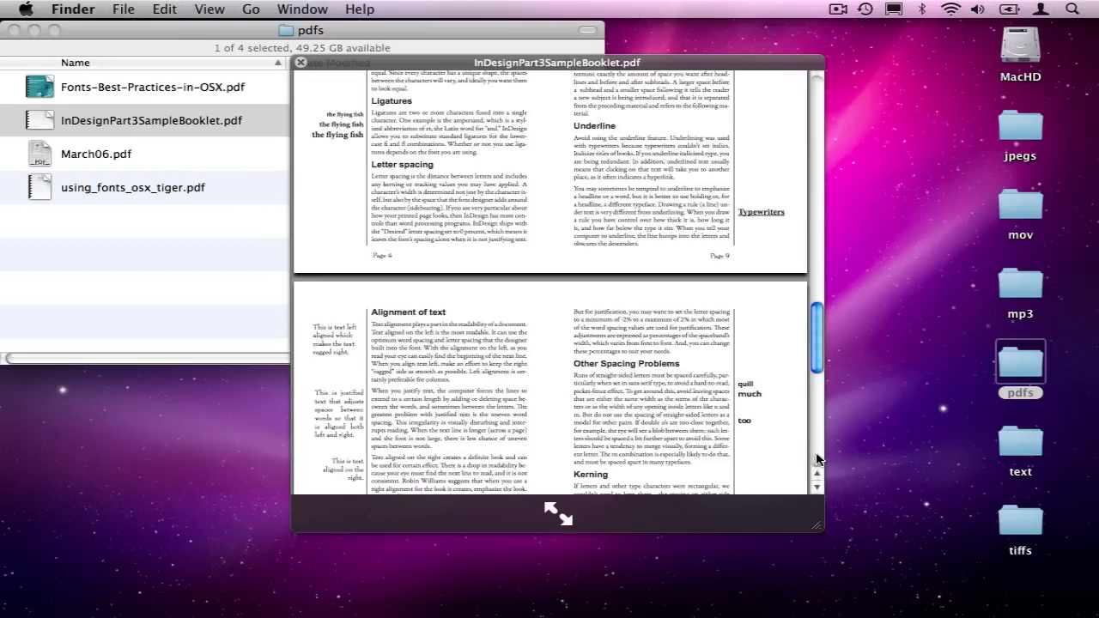
{"action": "left_click", "coordinate": [95, 154]}
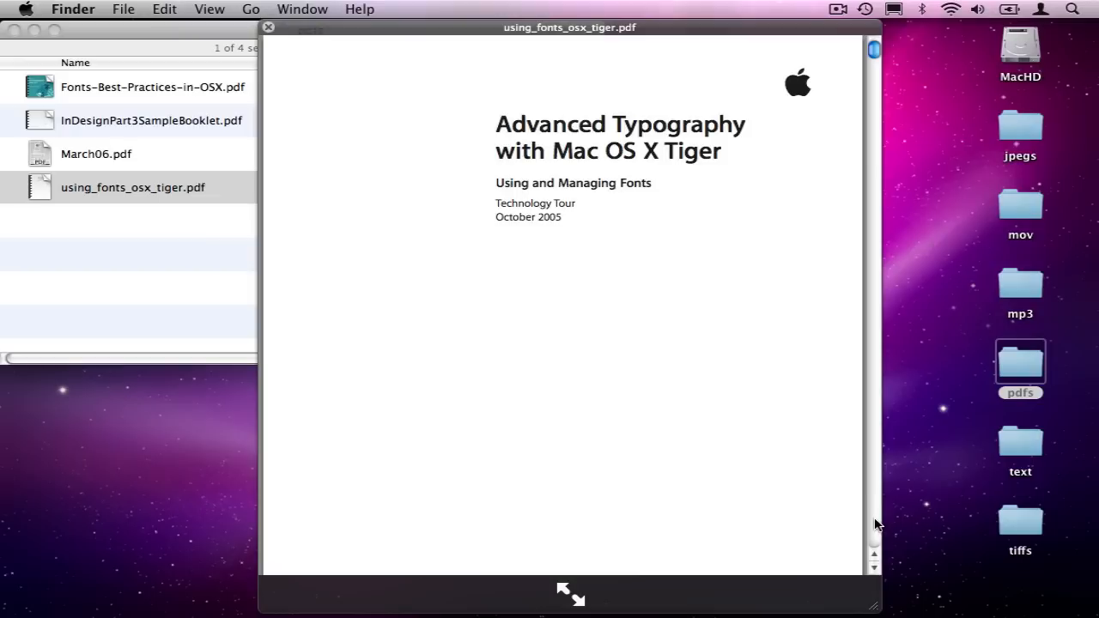
- Scroll using_fonts_osx_tiger.pdf through its Typography panel and Font Book pages, then close it
{"action": "scroll", "scroll_direction": "down", "scroll_amount": 3}
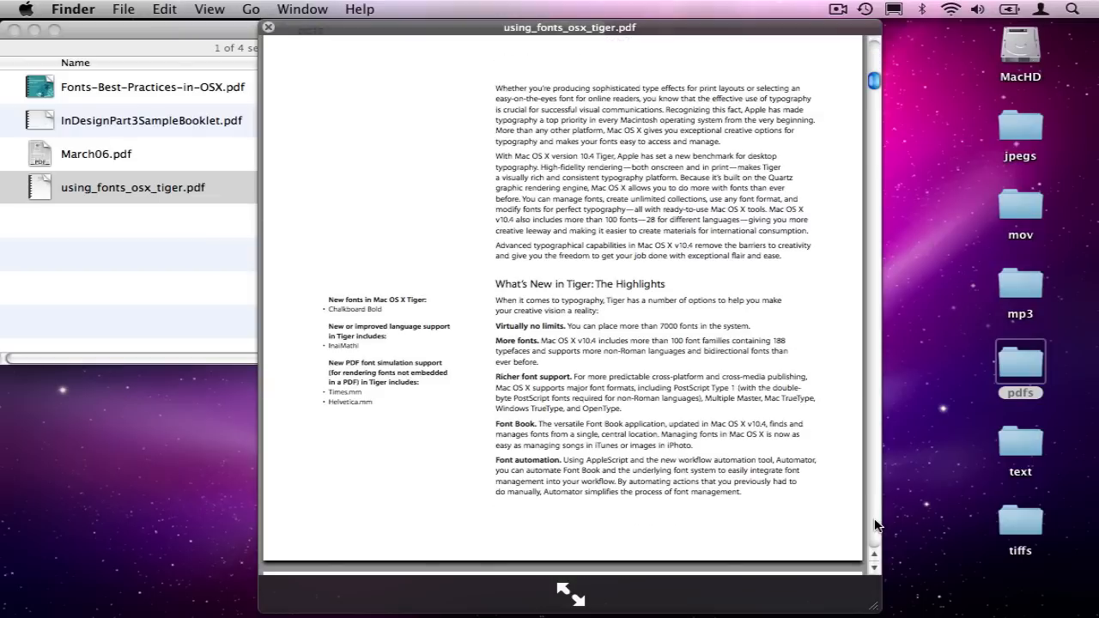
{"action": "scroll", "scroll_direction": "down", "scroll_amount": 3}
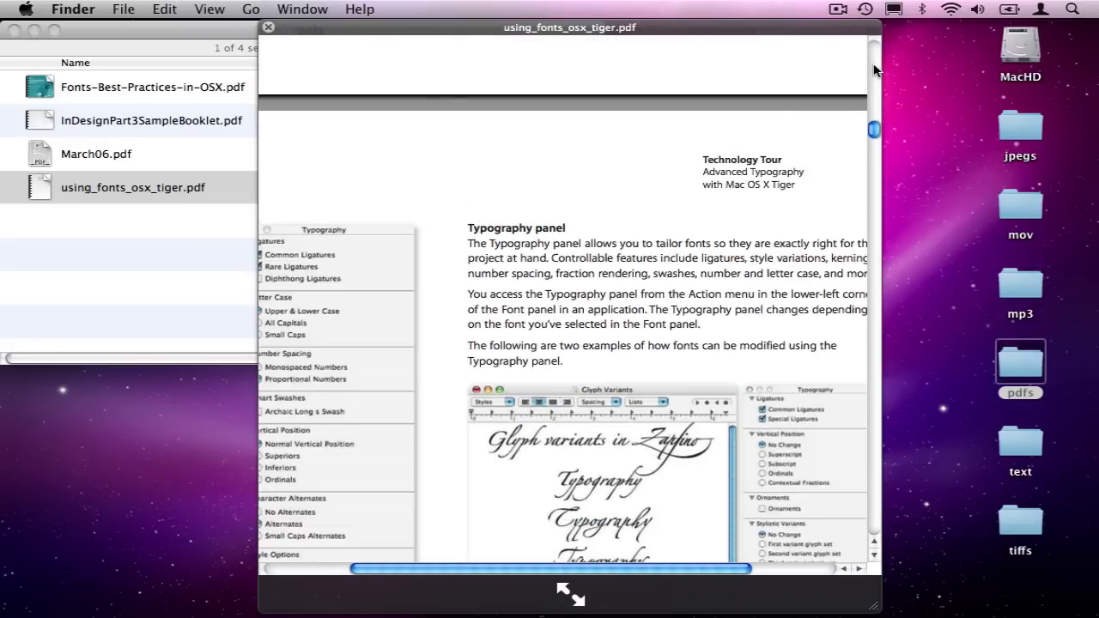
{"action": "scroll", "scroll_direction": "down", "scroll_amount": 3}
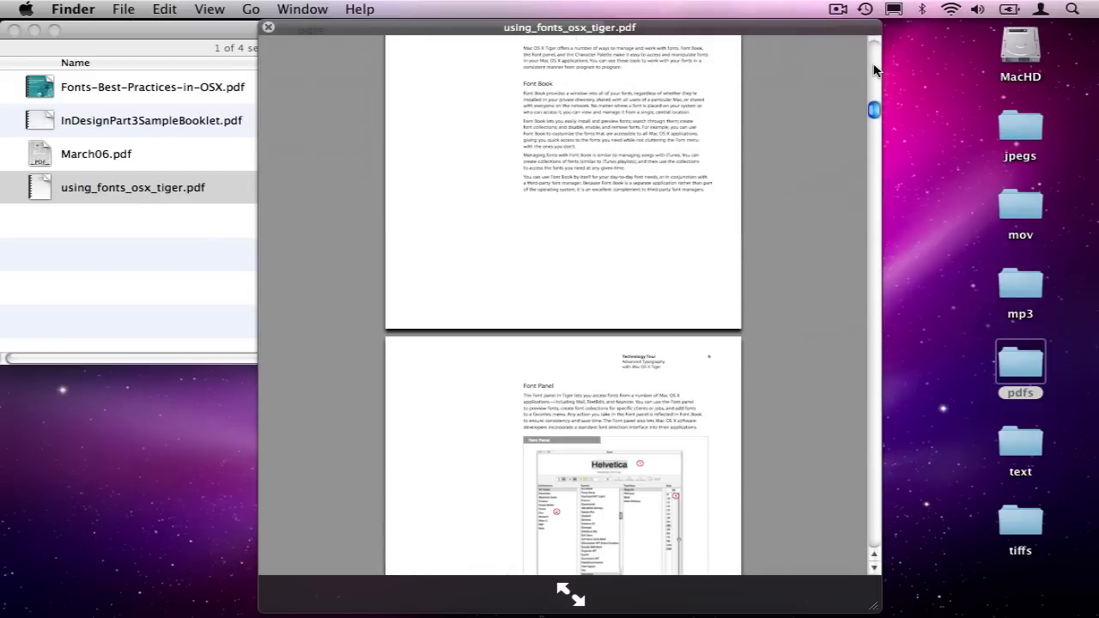
{"action": "left_click", "coordinate": [268, 26]}
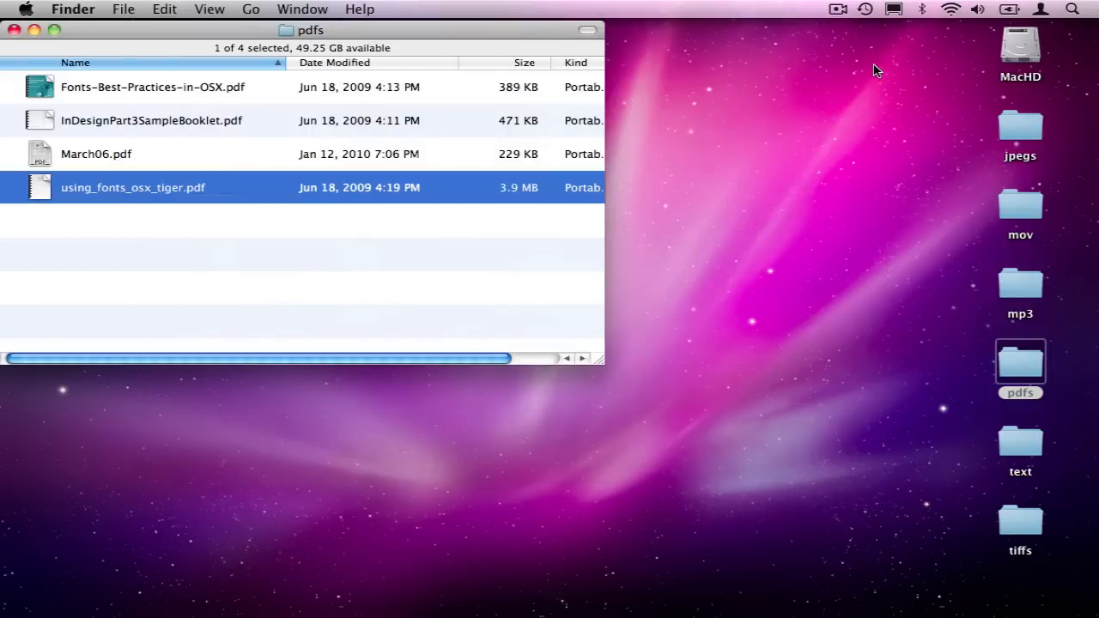
- Close pdfs, preview the Ravel Forlane track from mp3, then close the preview
{"action": "left_click", "coordinate": [14, 29]}
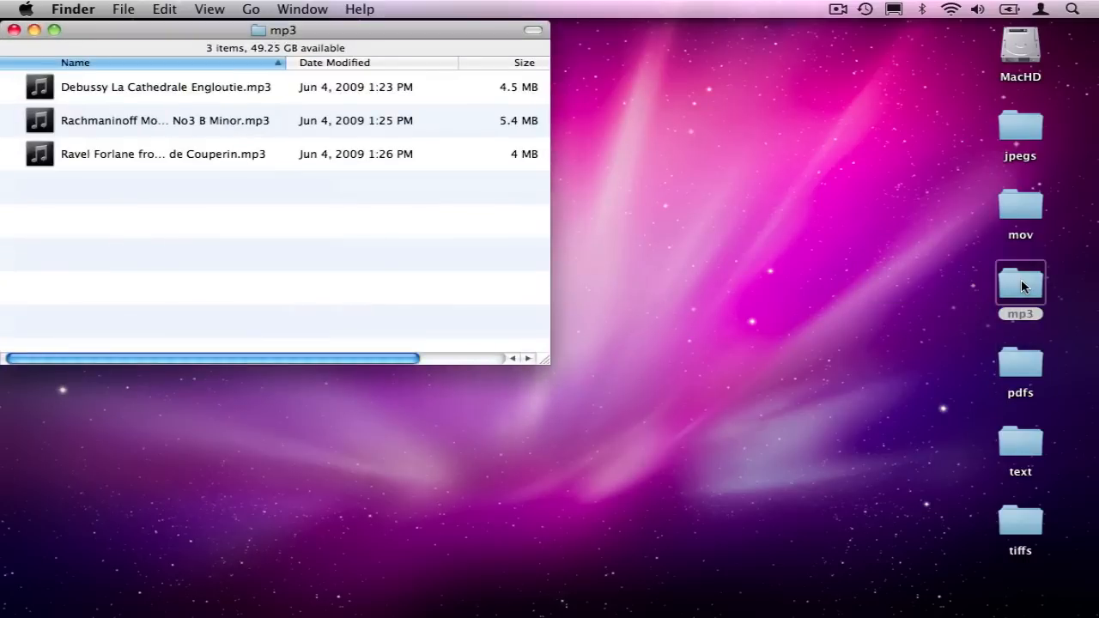
{"action": "left_click", "coordinate": [163, 87]}
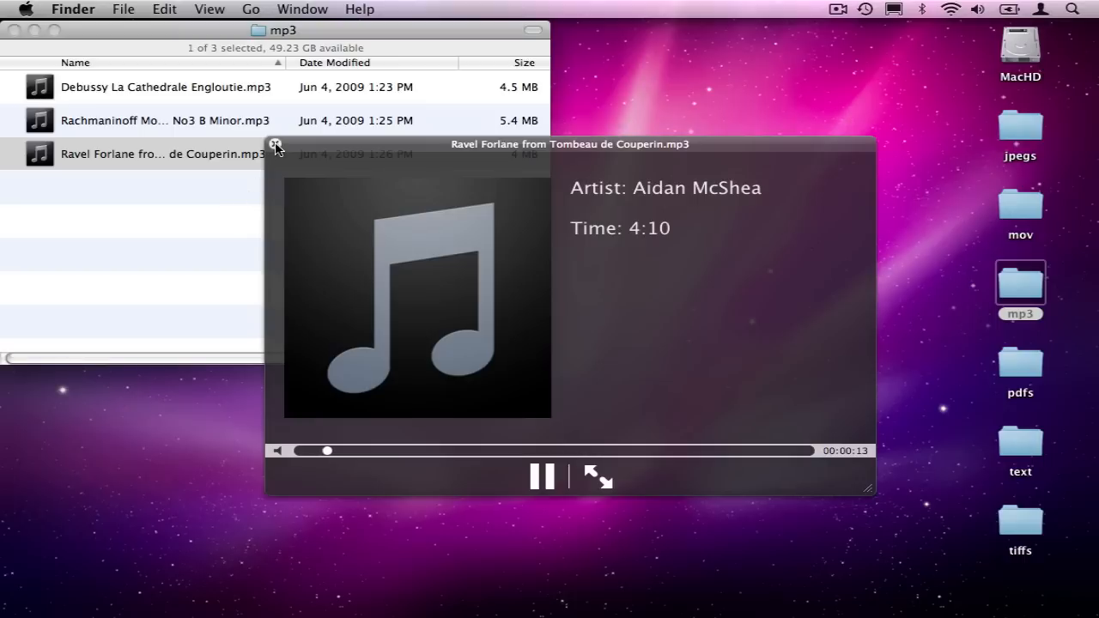
{"action": "left_click", "coordinate": [276, 144]}
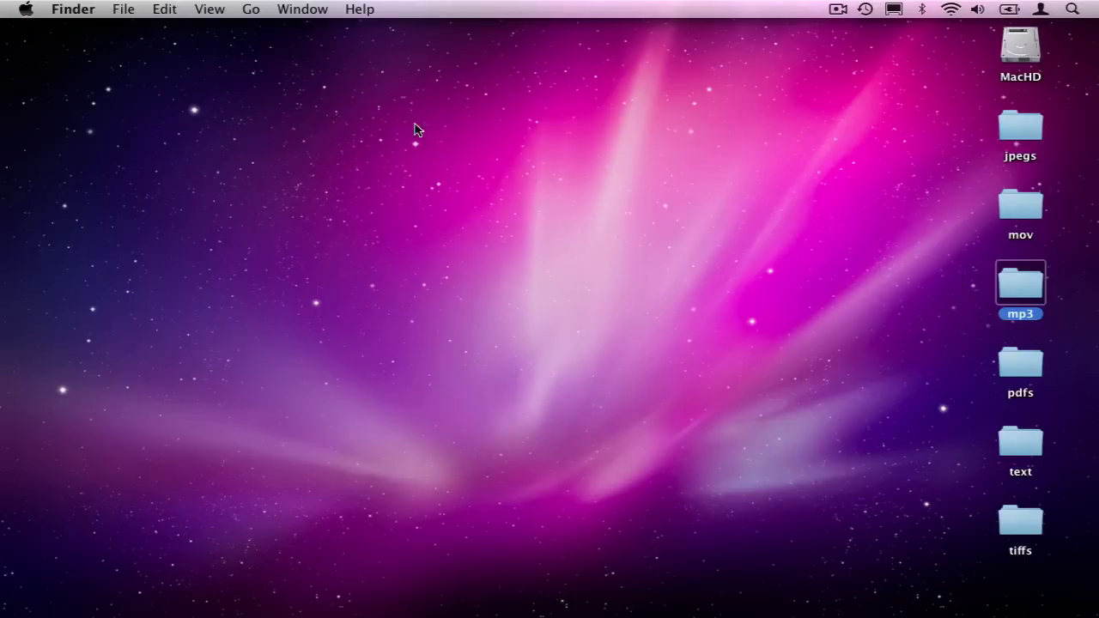
- Open the mov folder and start the Safari_640x480.mov preview
{"action": "double_click", "coordinate": [1019, 203]}
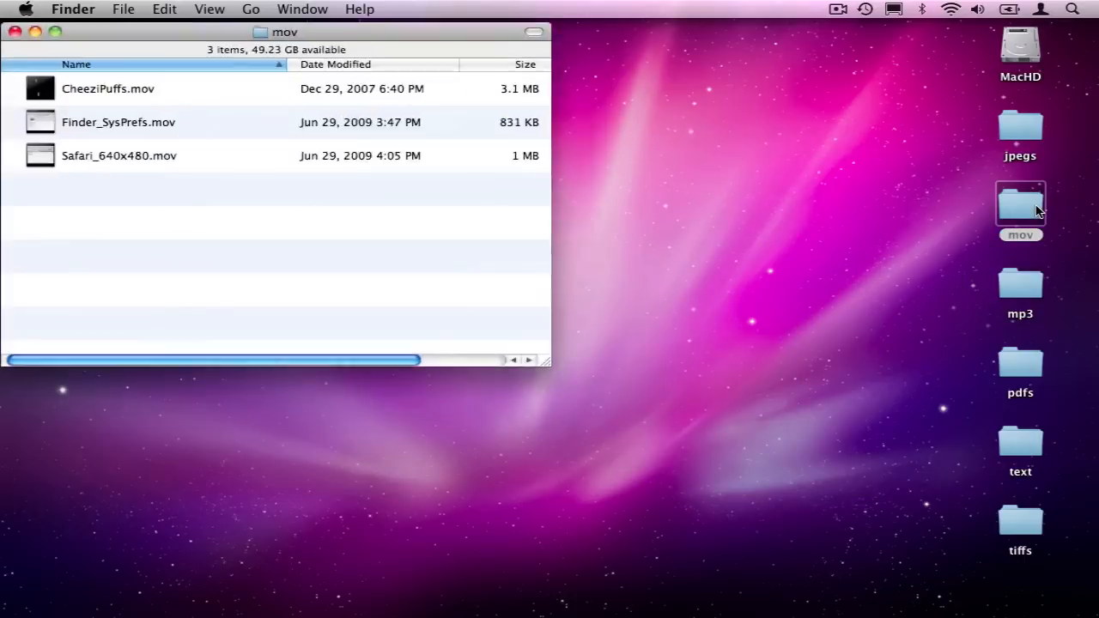
{"action": "left_click", "coordinate": [119, 156]}
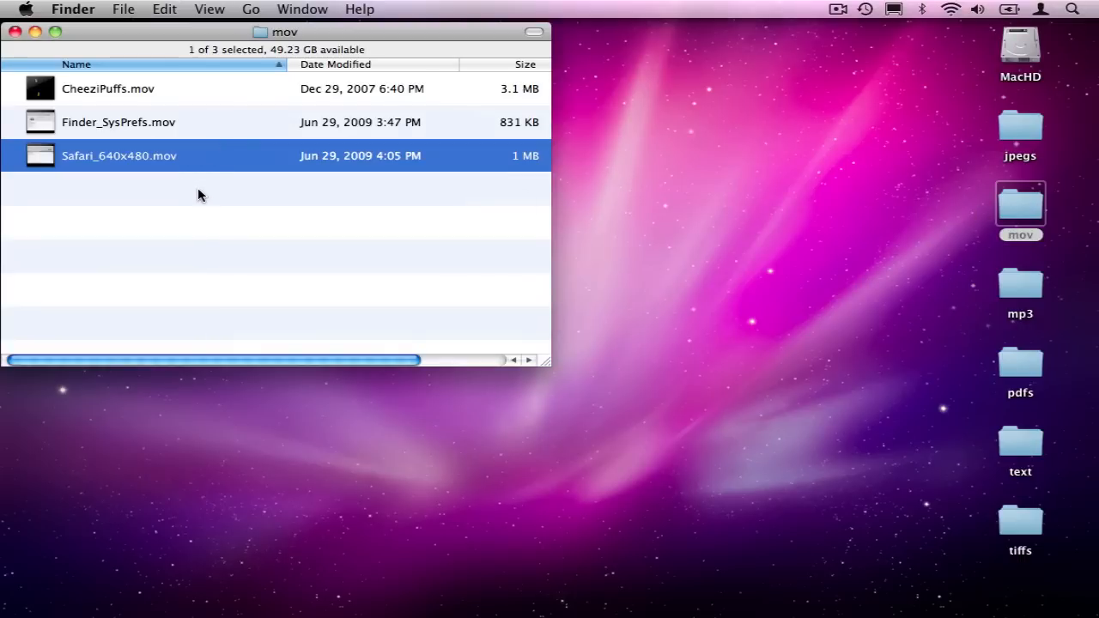
{"action": "double_click", "coordinate": [118, 156]}
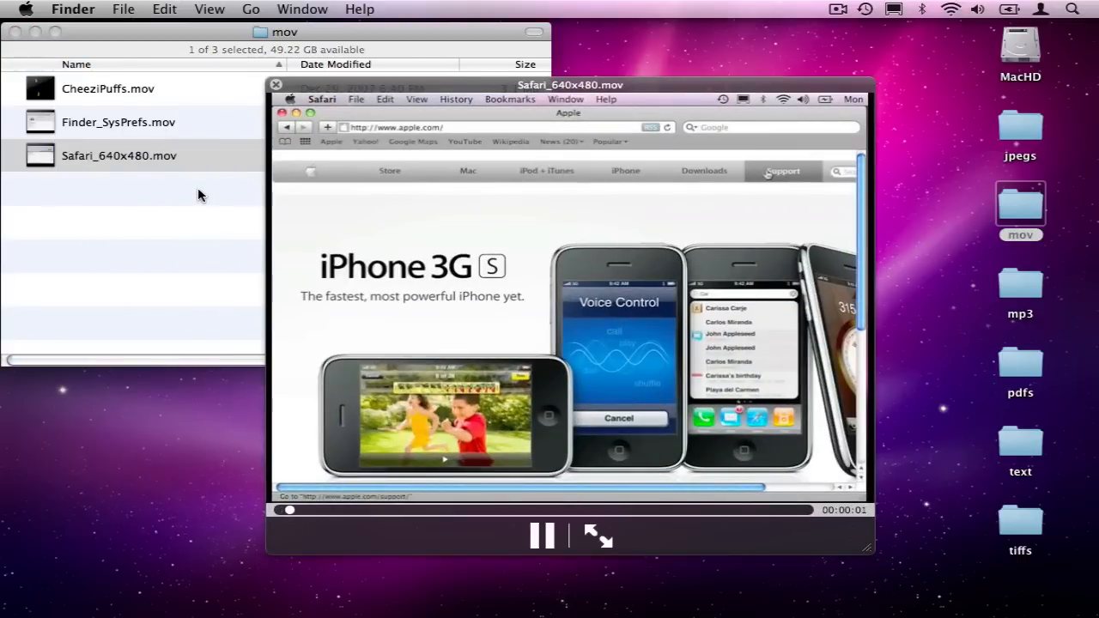
{"action": "left_click", "coordinate": [781, 170]}
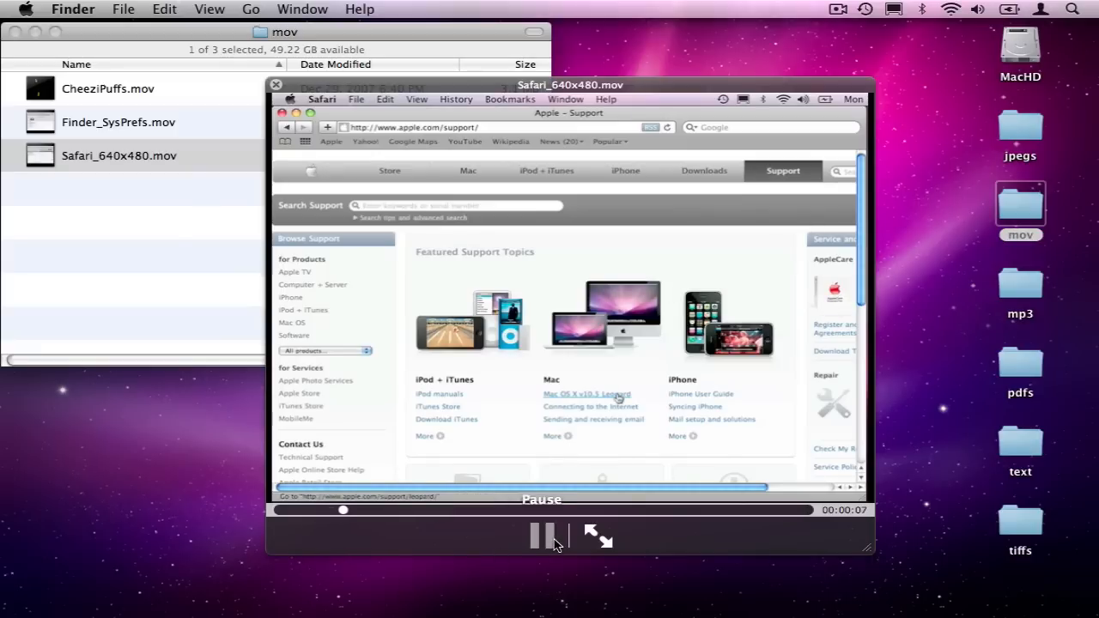
- Pause and resume the Safari clip, then step back to Finder_SysPrefs.mov
{"action": "left_click", "coordinate": [541, 536]}
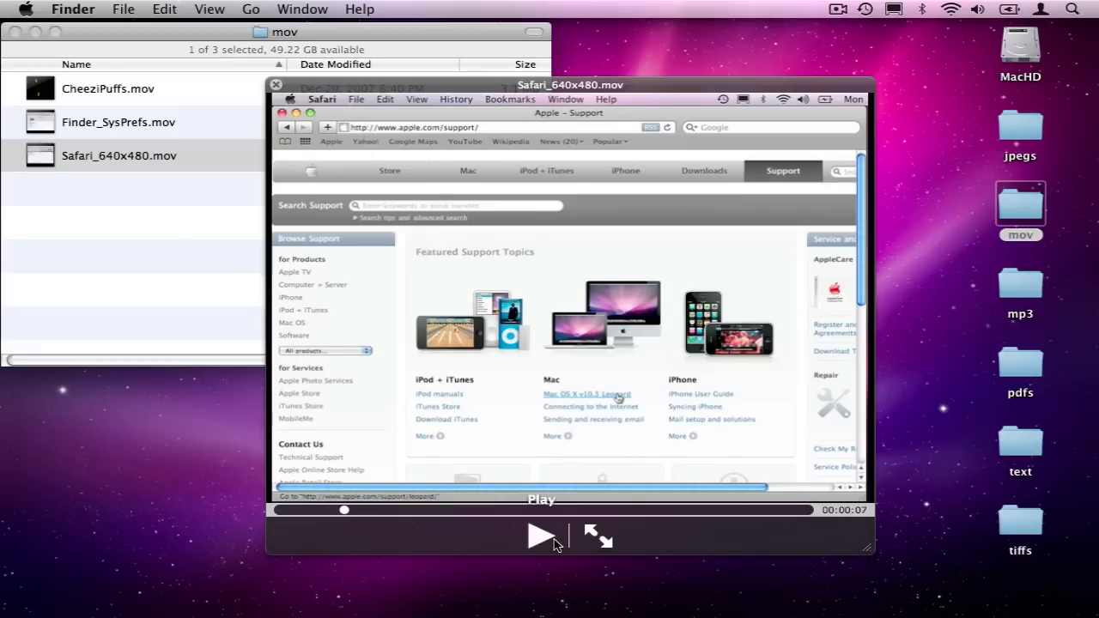
{"action": "left_click", "coordinate": [587, 394]}
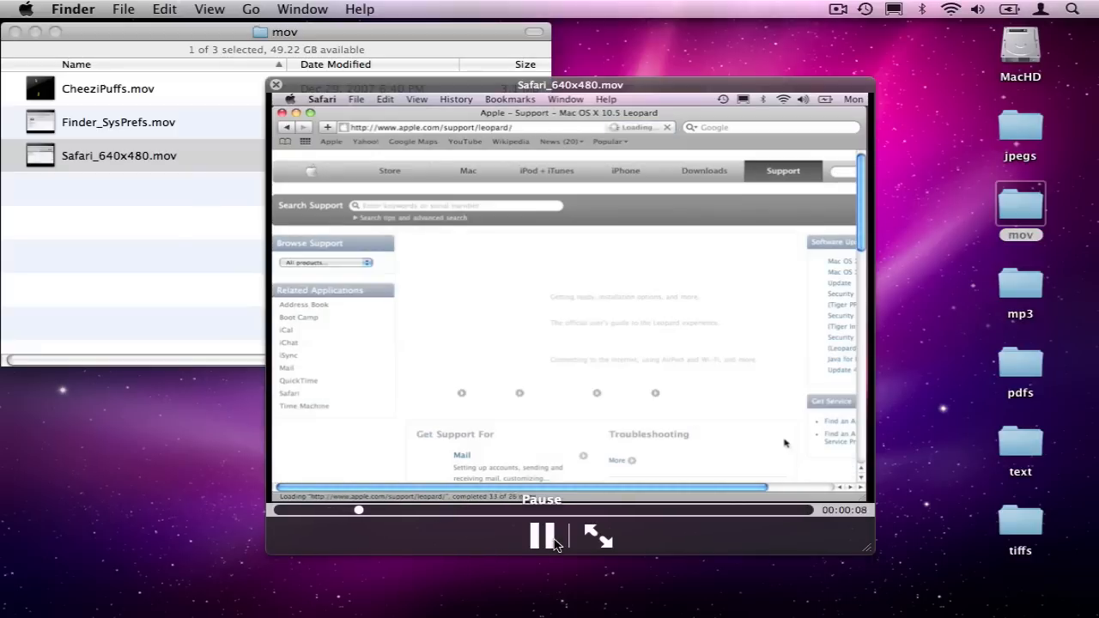
{"action": "key", "text": "up"}
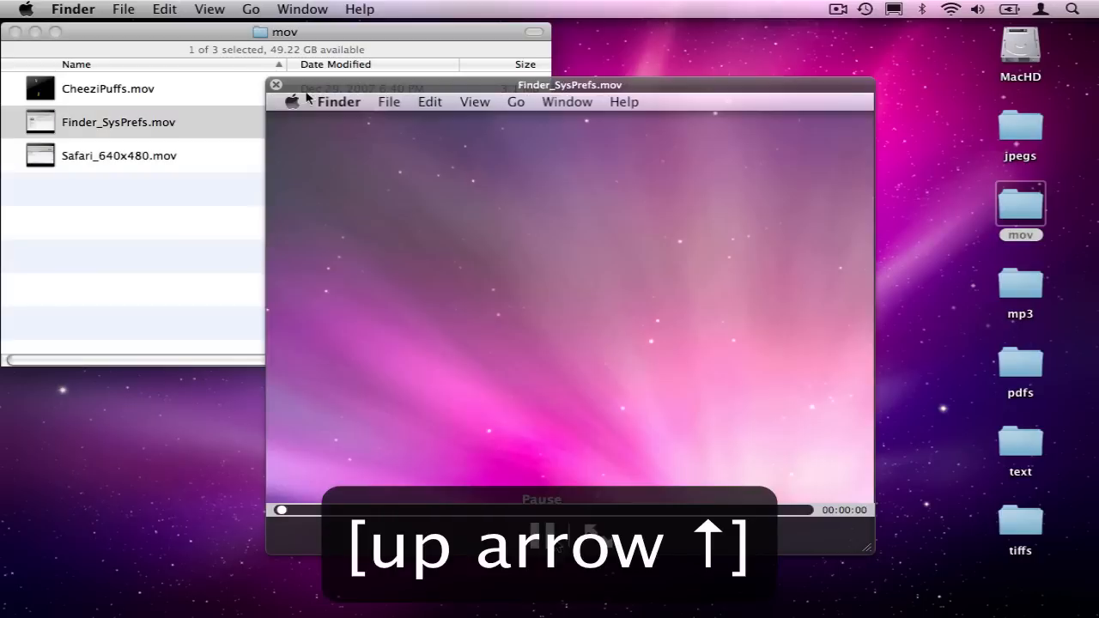
- Watch Finder_SysPrefs.mov reach System Preferences, then switch the preview to CheeziPuffs.mov
{"action": "left_click", "coordinate": [292, 101]}
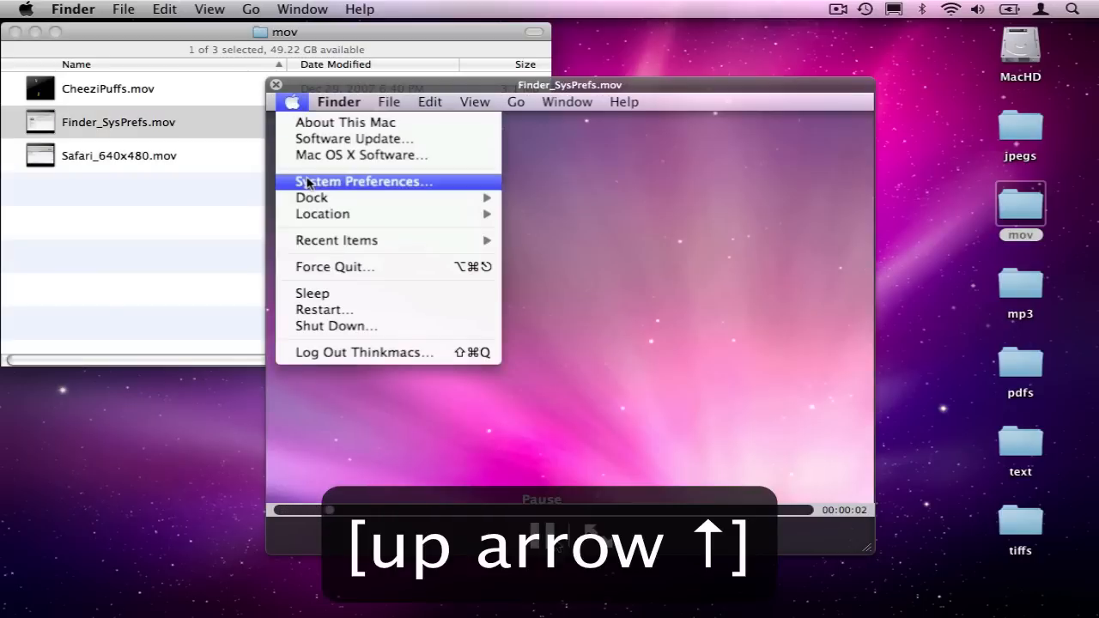
{"action": "left_click", "coordinate": [364, 181]}
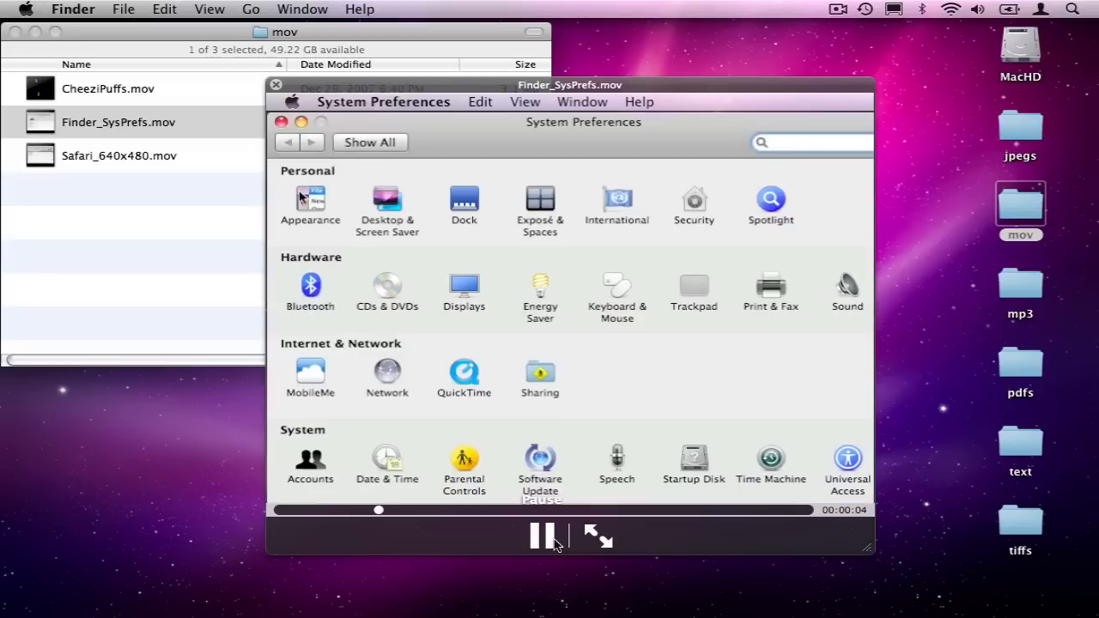
{"action": "left_click", "coordinate": [310, 199]}
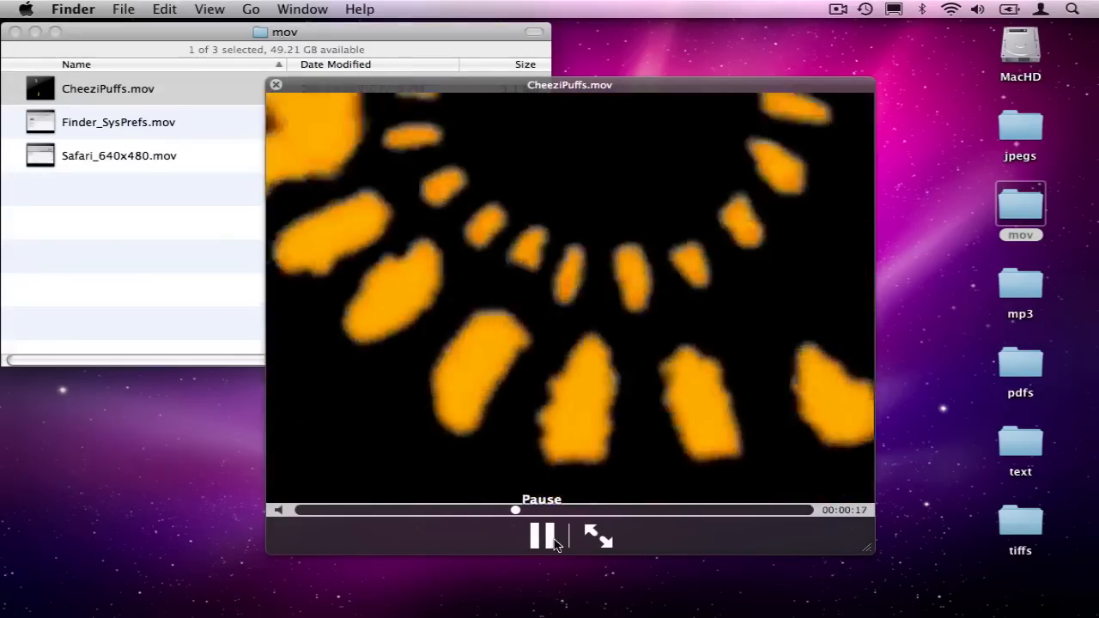
- Close the CheeziPuffs.mov Quick Look preview and the mov folder window
{"action": "left_click", "coordinate": [275, 84]}
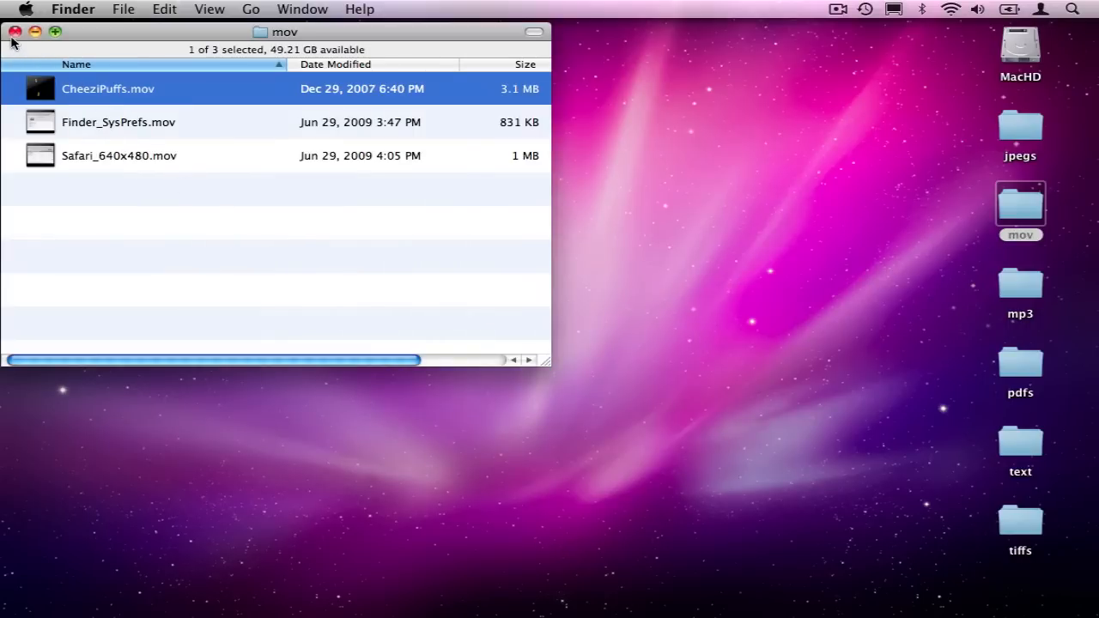
{"action": "left_click", "coordinate": [15, 32]}
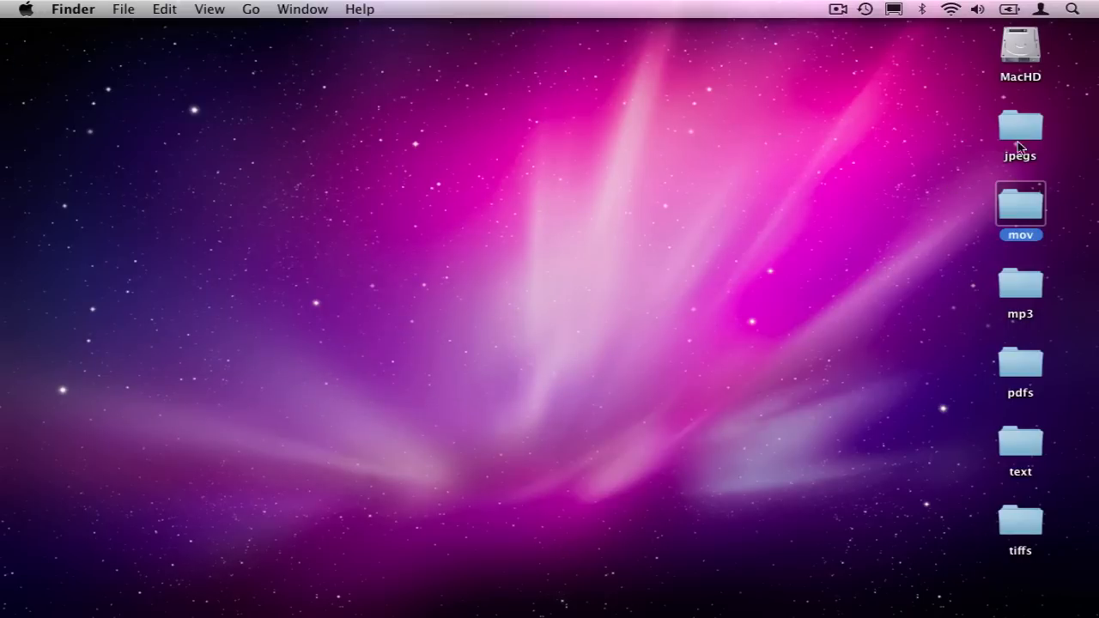
{"action": "key", "text": "space"}
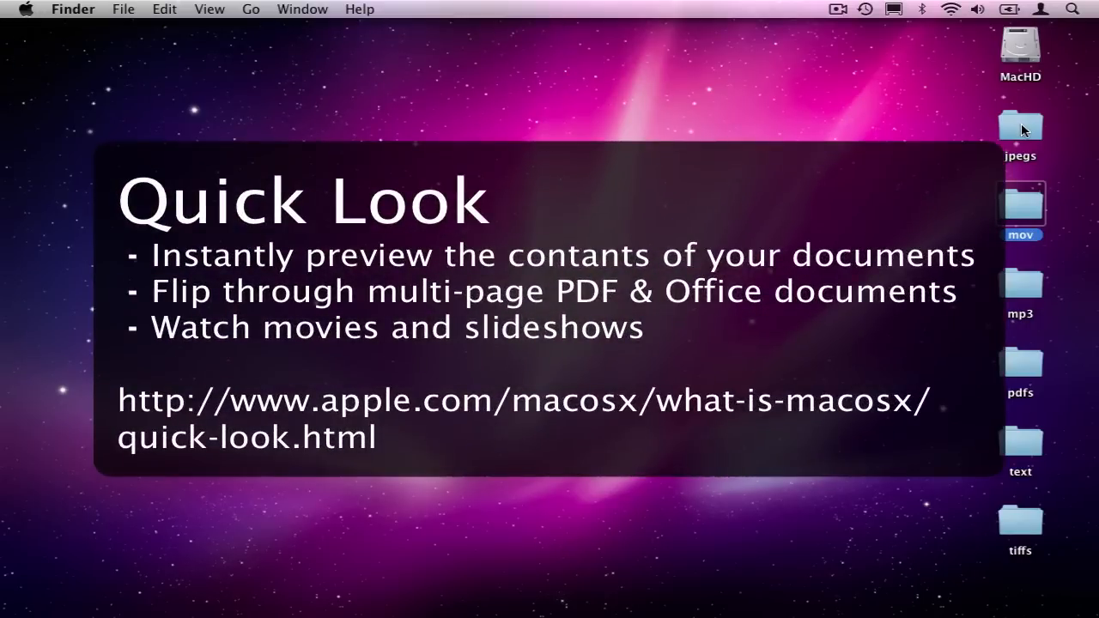